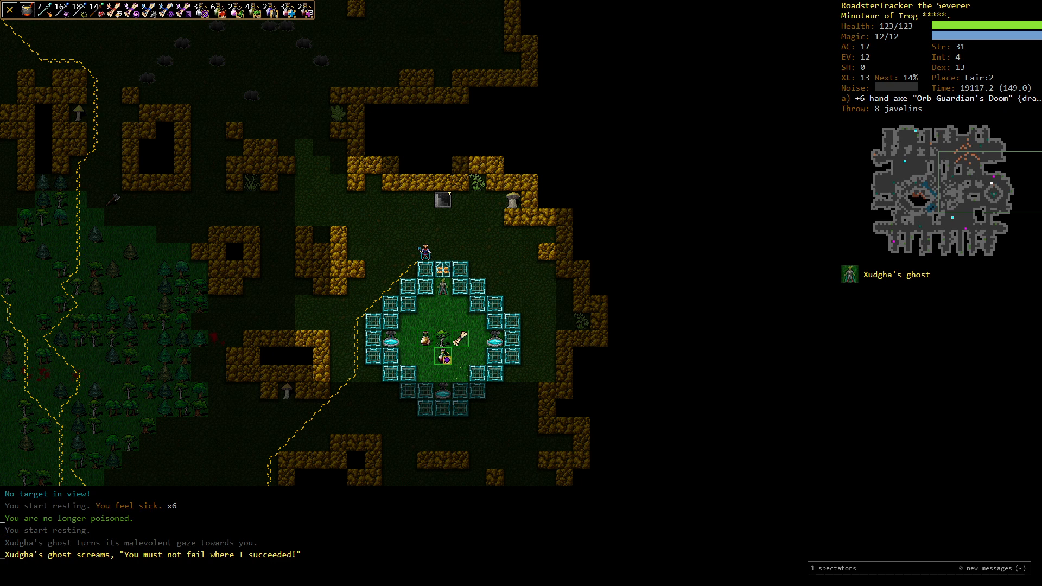
Step: Drop the +0 vorpal war axe and browse the full inventory list of carried items
key(F11)
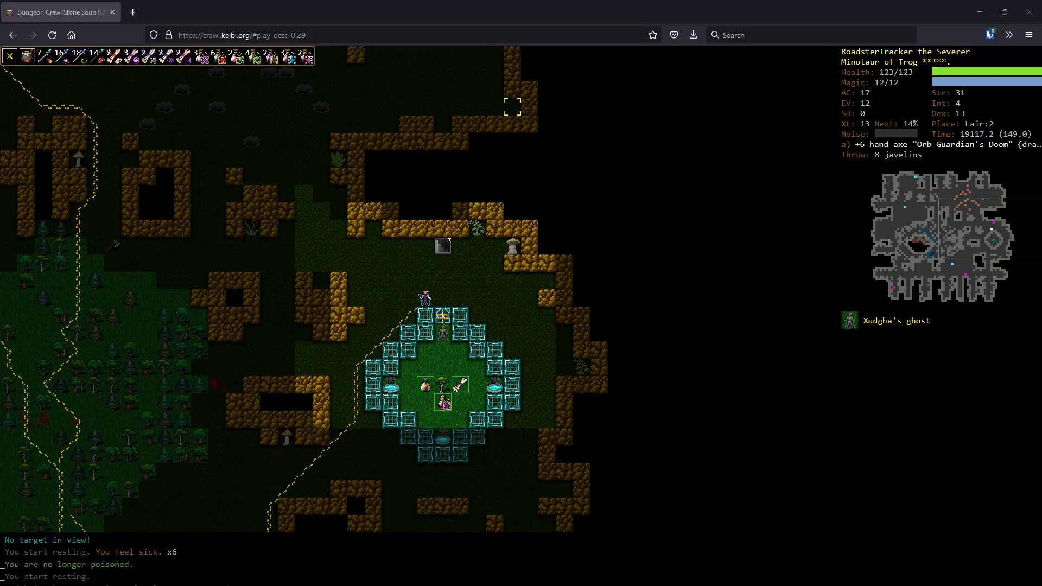
key(i)
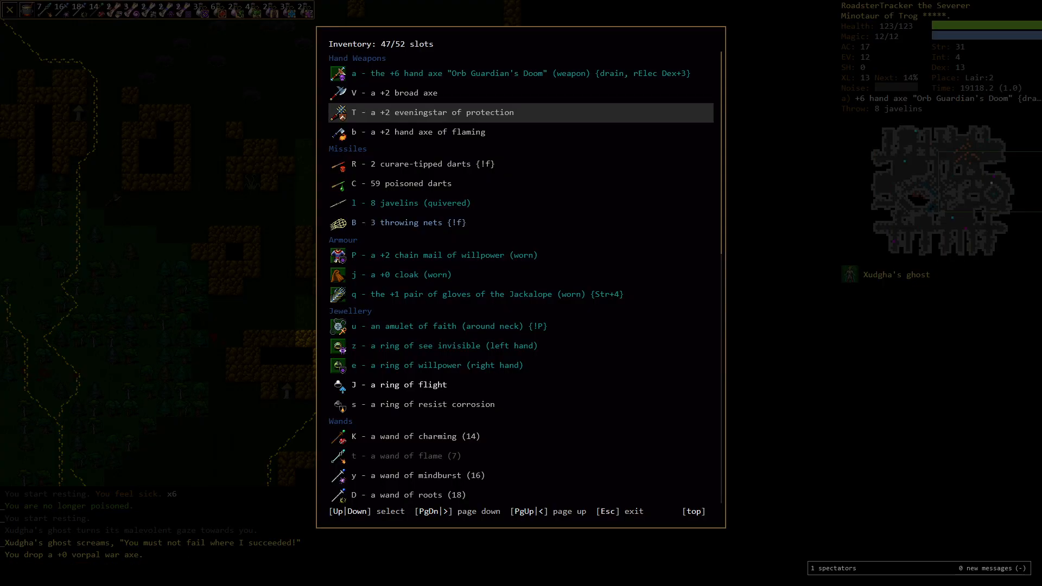
scroll(down, 3)
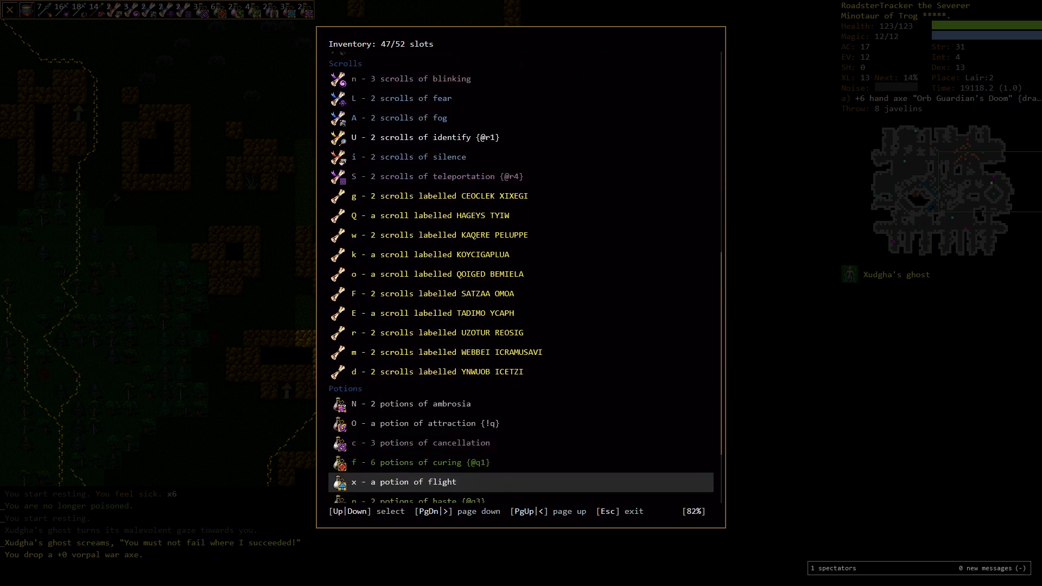
scroll(down, 3)
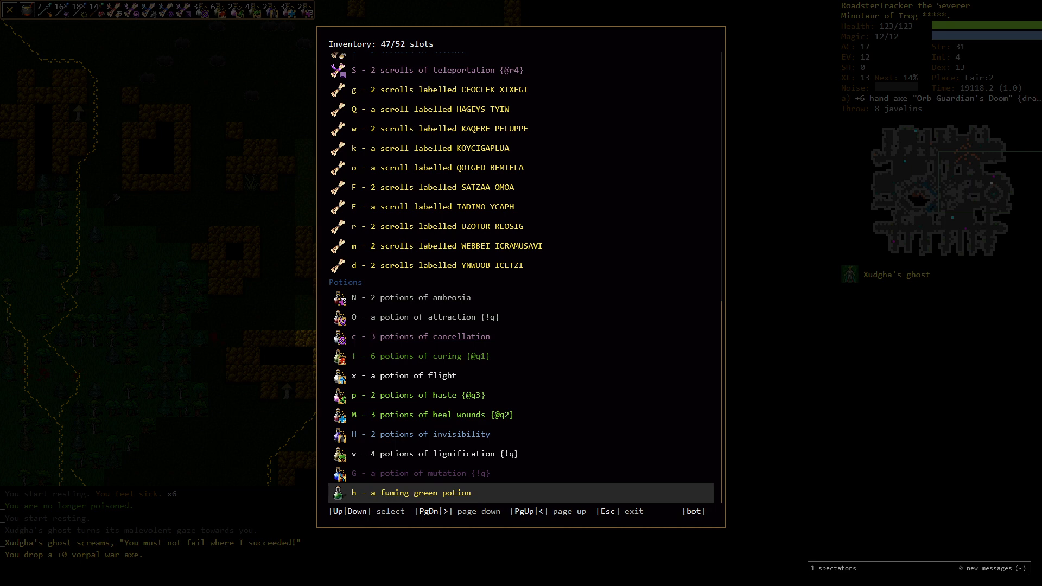
key(Escape)
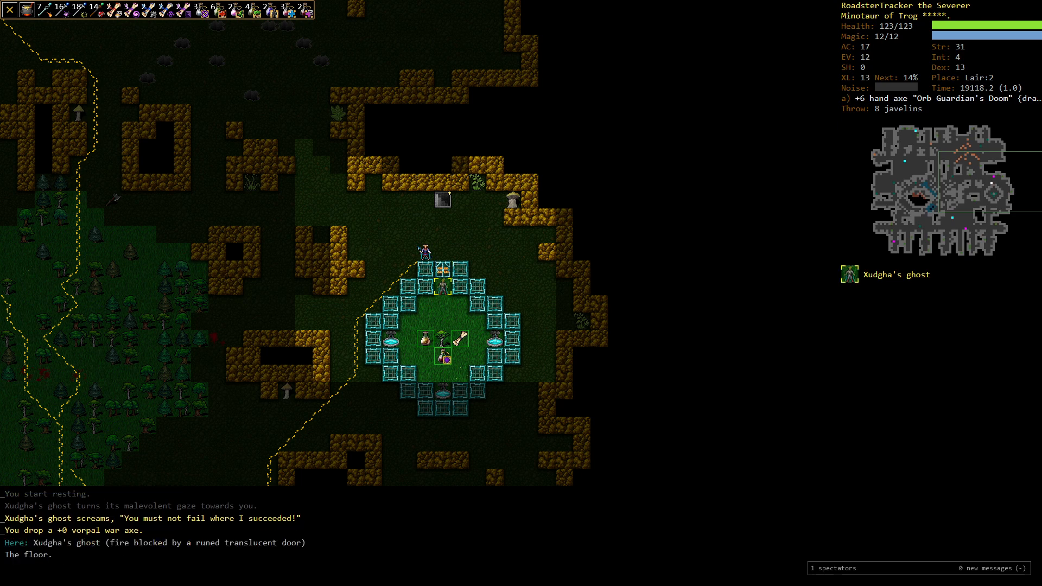
Step: Move into the runed vault toward Xudgha's ghost to start the fight
click(851, 273)
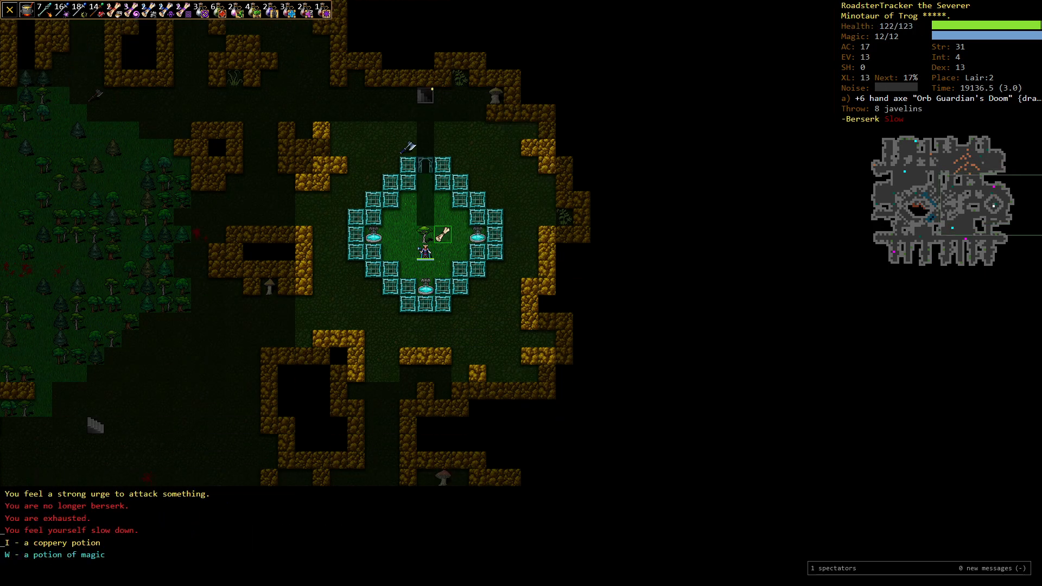
Step: Drop the potion of magic and check the potion autopickup settings
key(d)
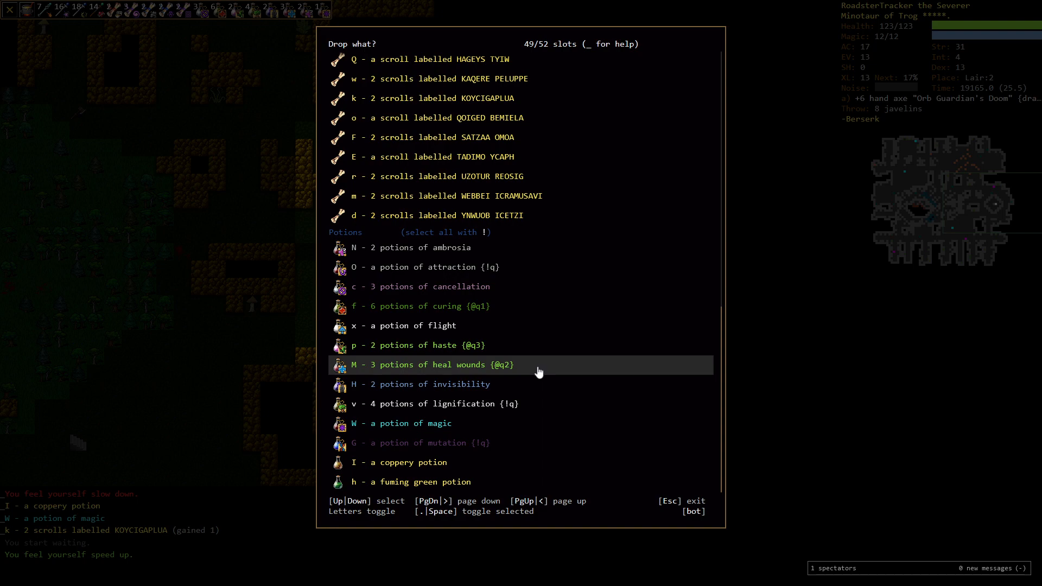
click(414, 424)
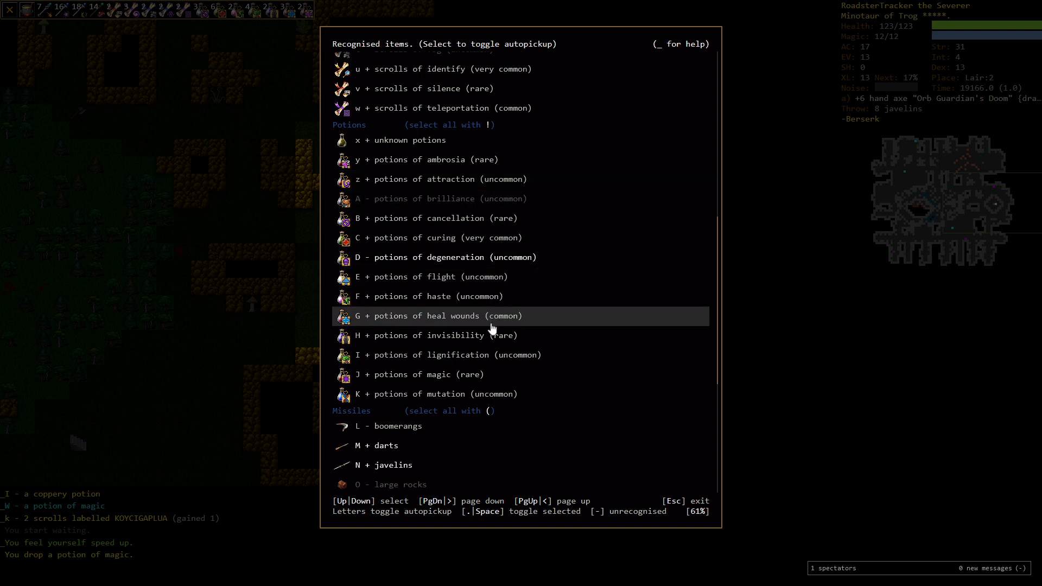
key(Escape)
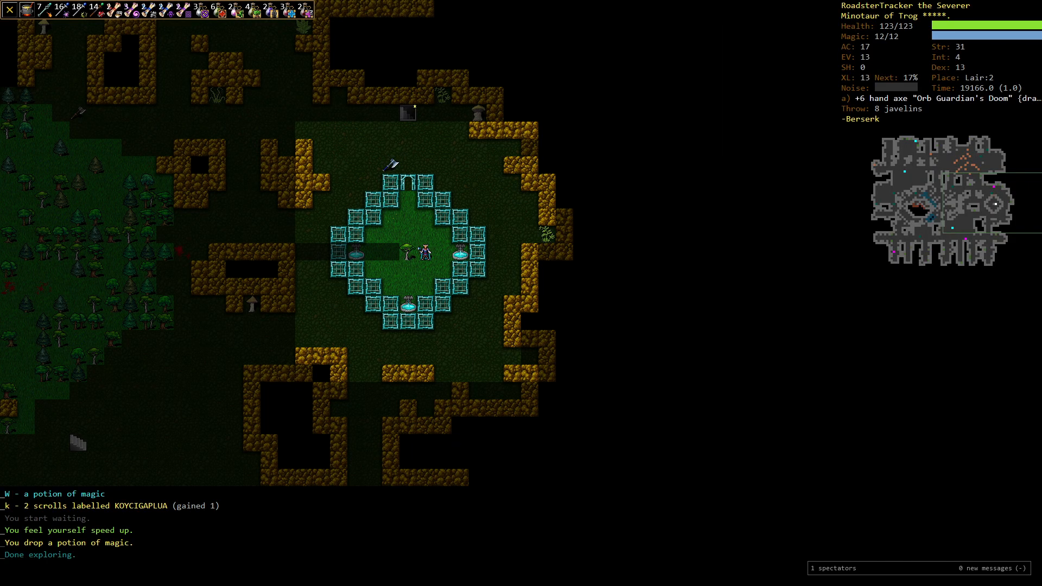
key(r)
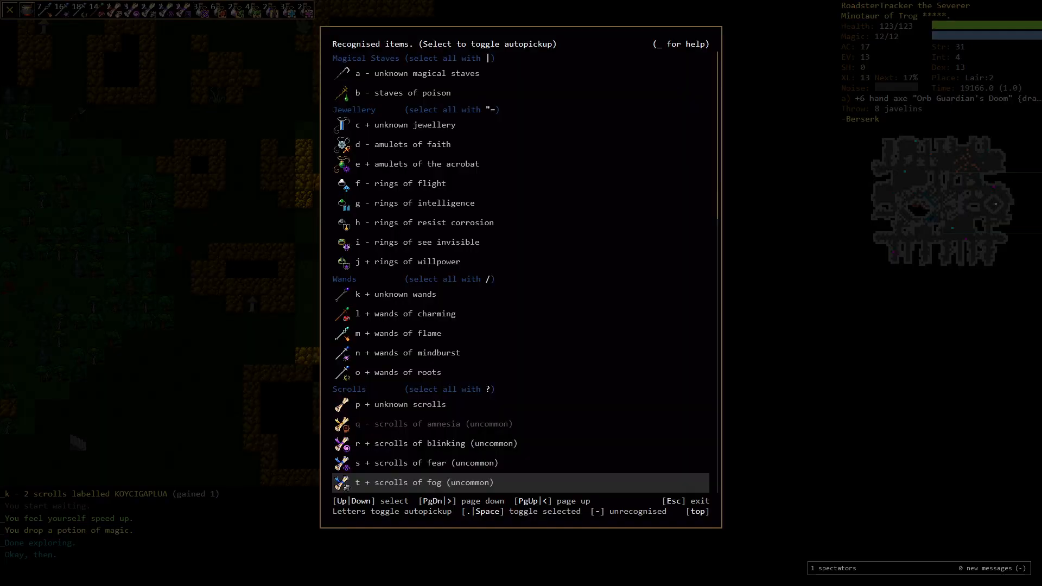
key(-)
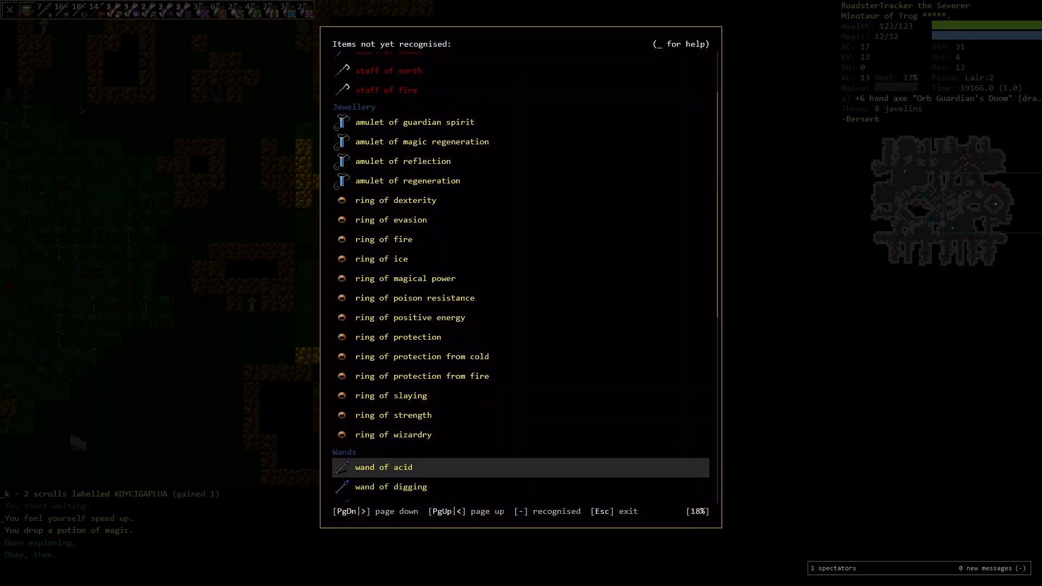
scroll(down, 3)
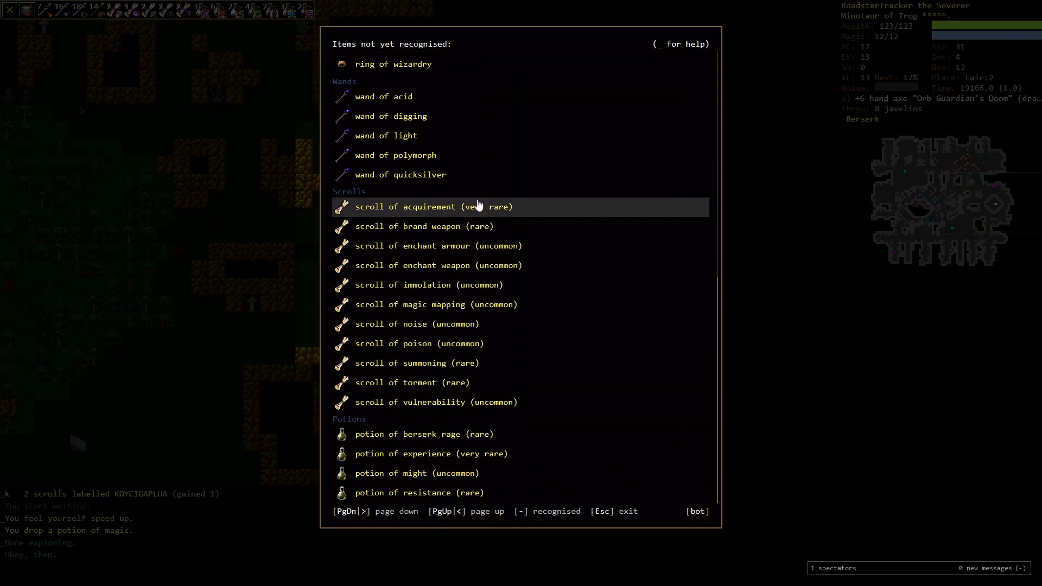
mouse_move(454, 308)
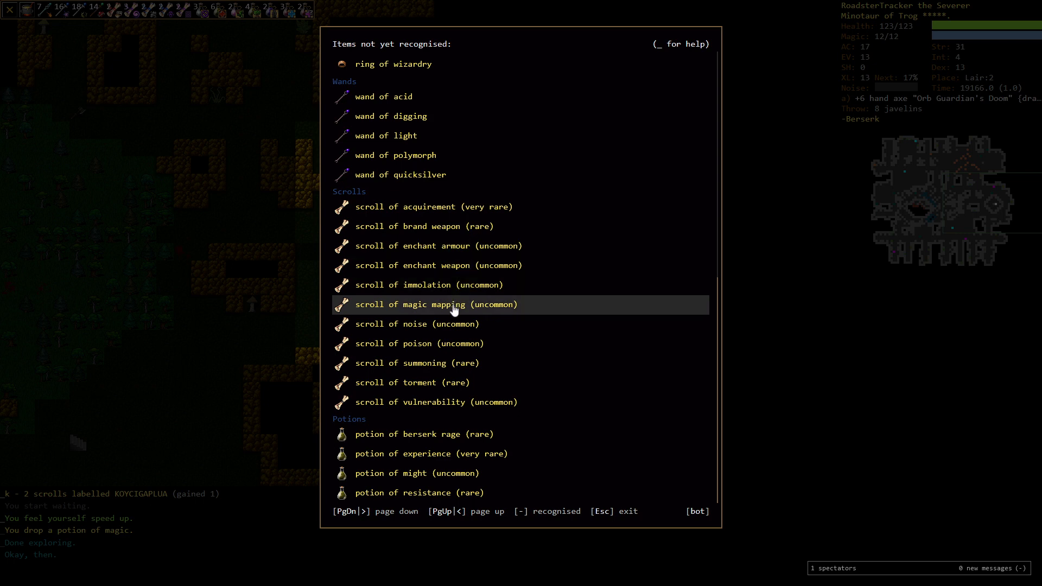
mouse_move(429, 406)
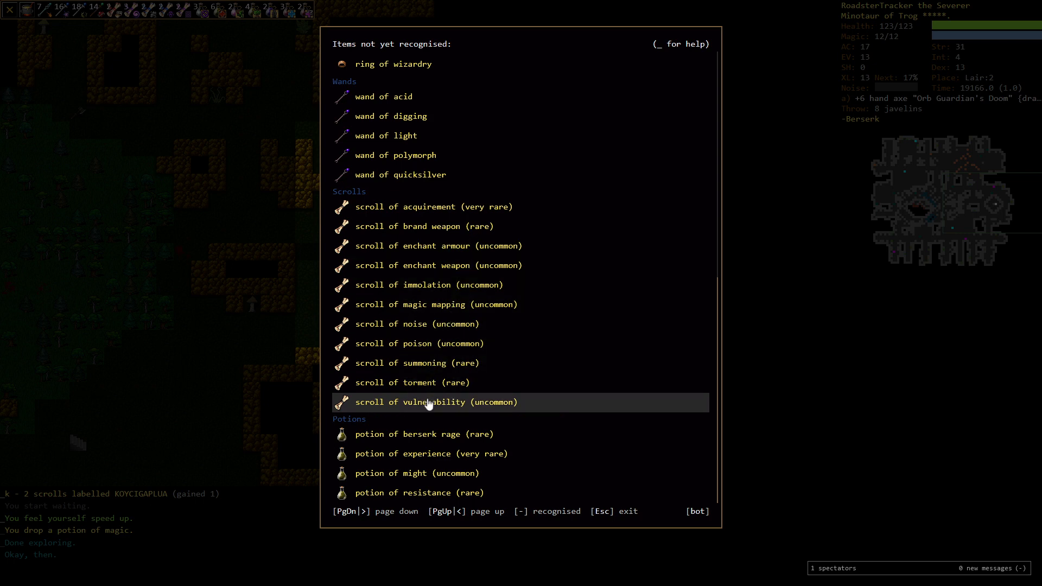
mouse_move(493, 350)
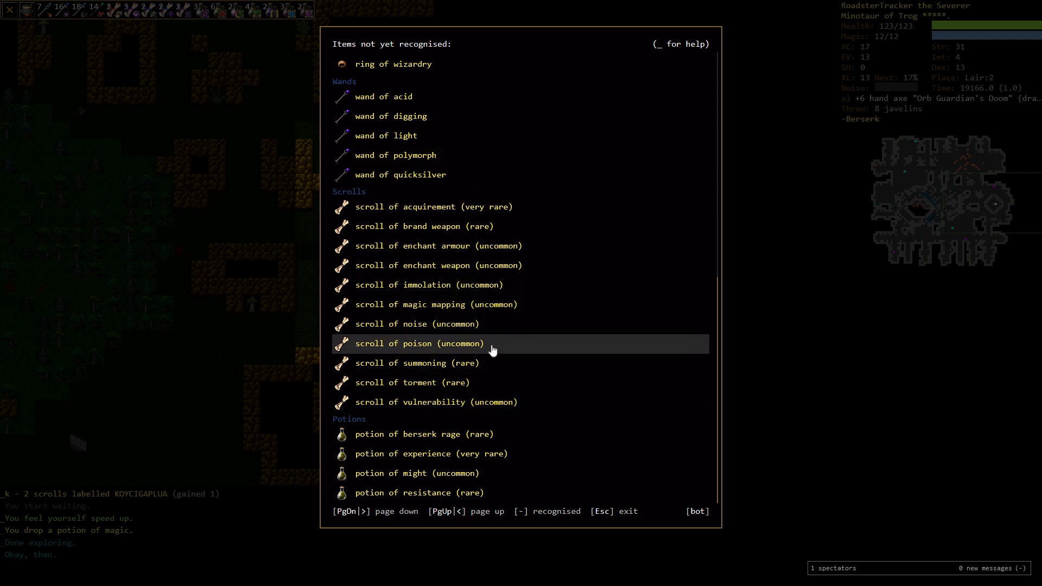
key(Escape)
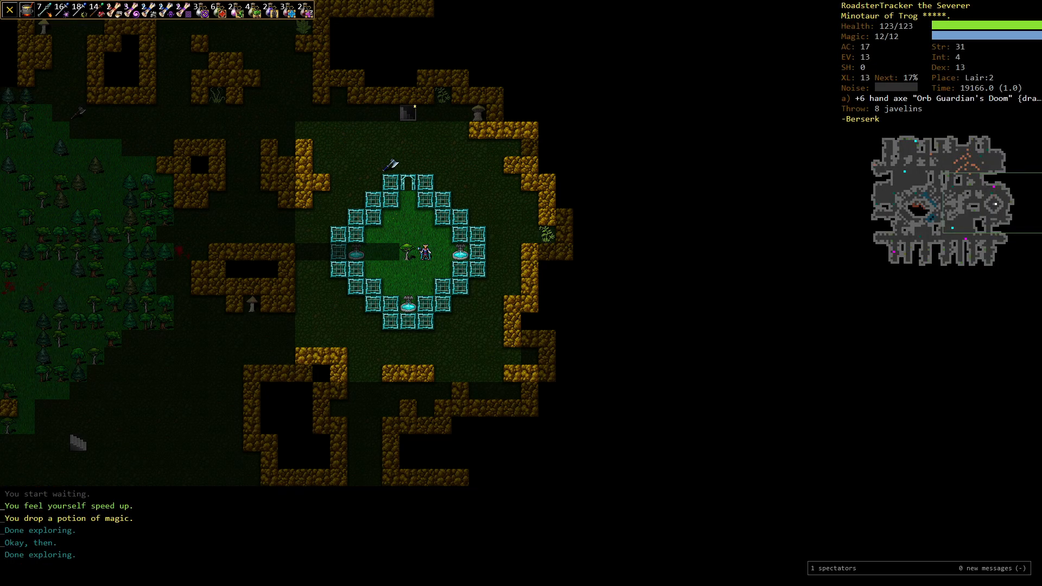
Step: Take the down staircase to Lair:3 and read a scroll of identify on a potion
key(>)
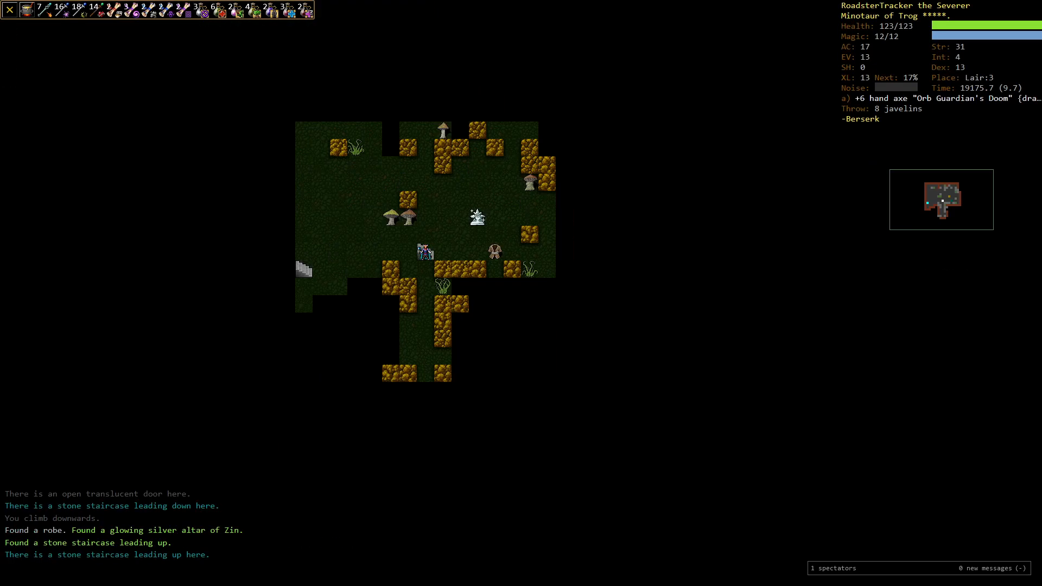
key(r)
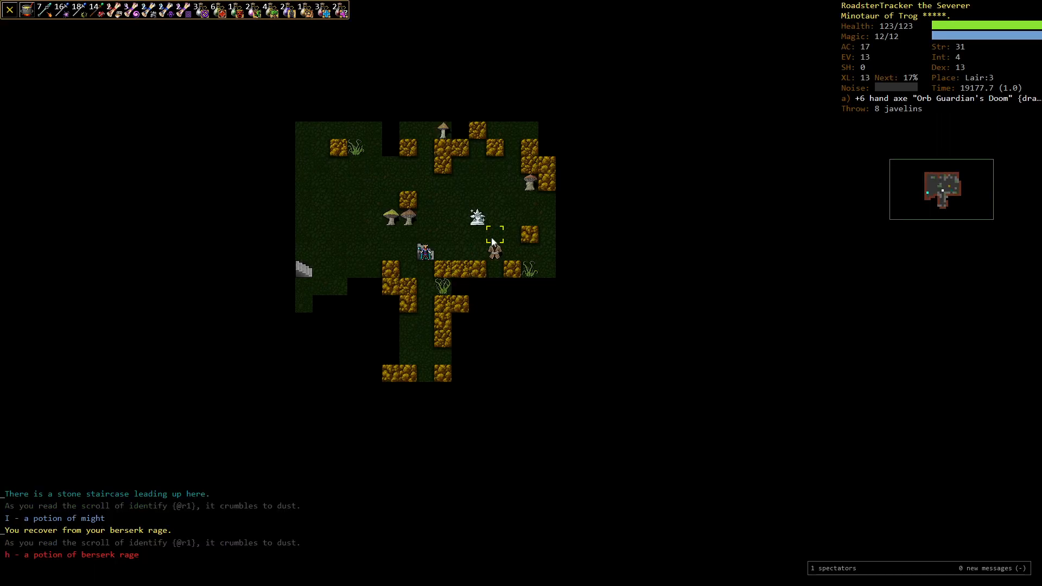
mouse_move(495, 239)
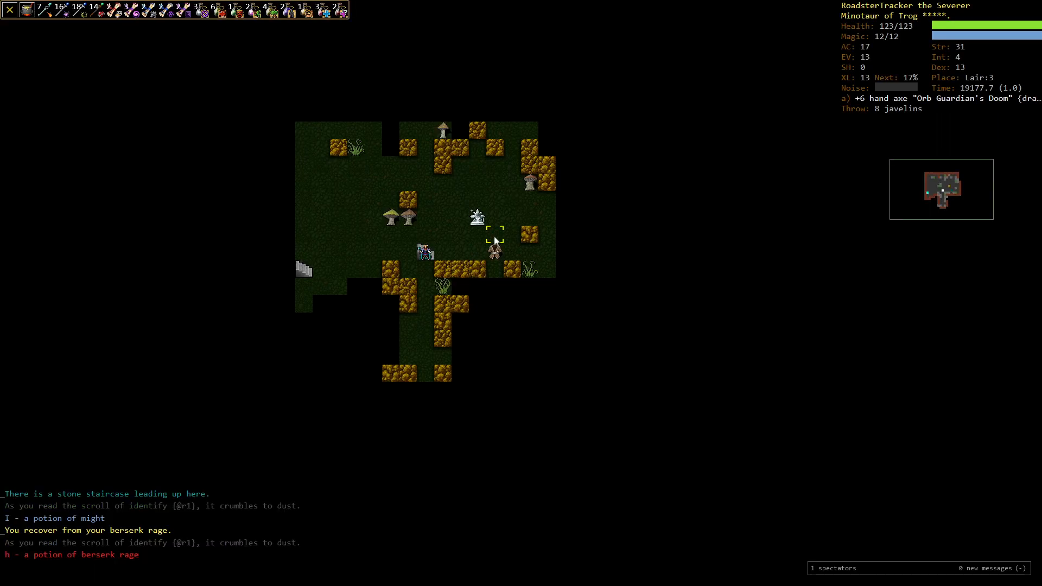
Step: Bring up the drop list to review carried scrolls and potions on Lair:3
key(d)
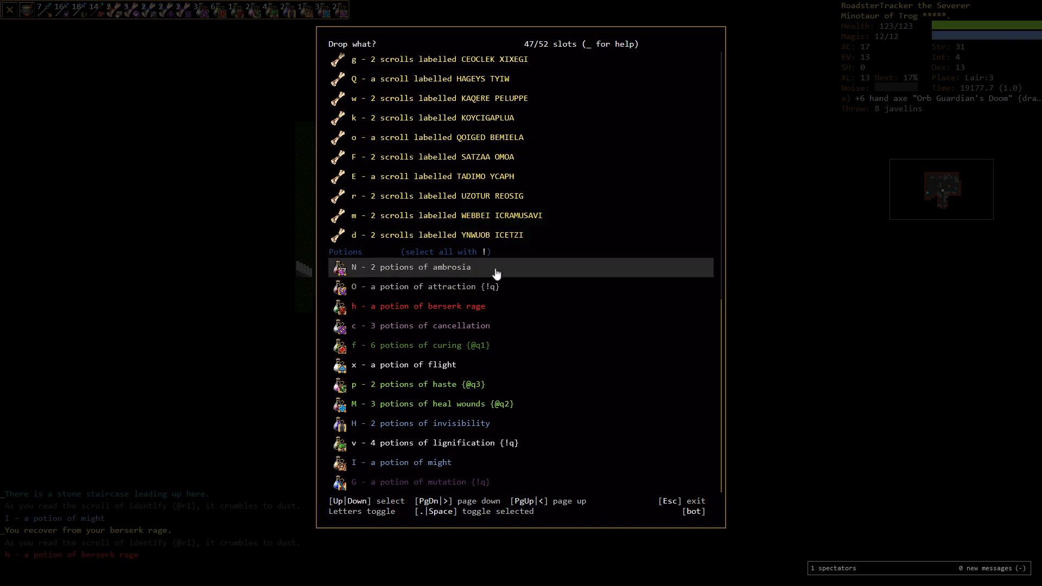
mouse_move(496, 259)
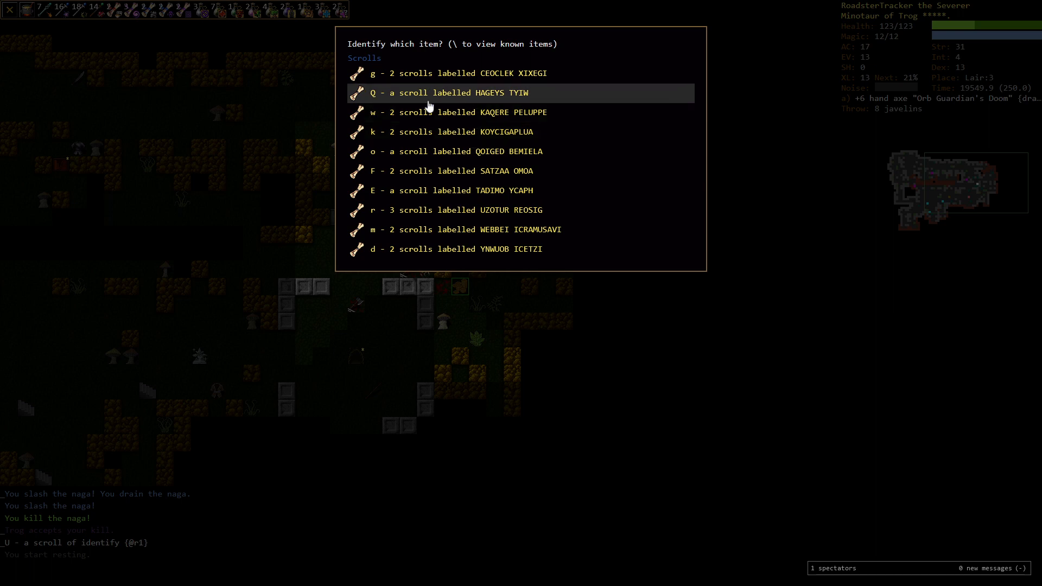
mouse_move(441, 197)
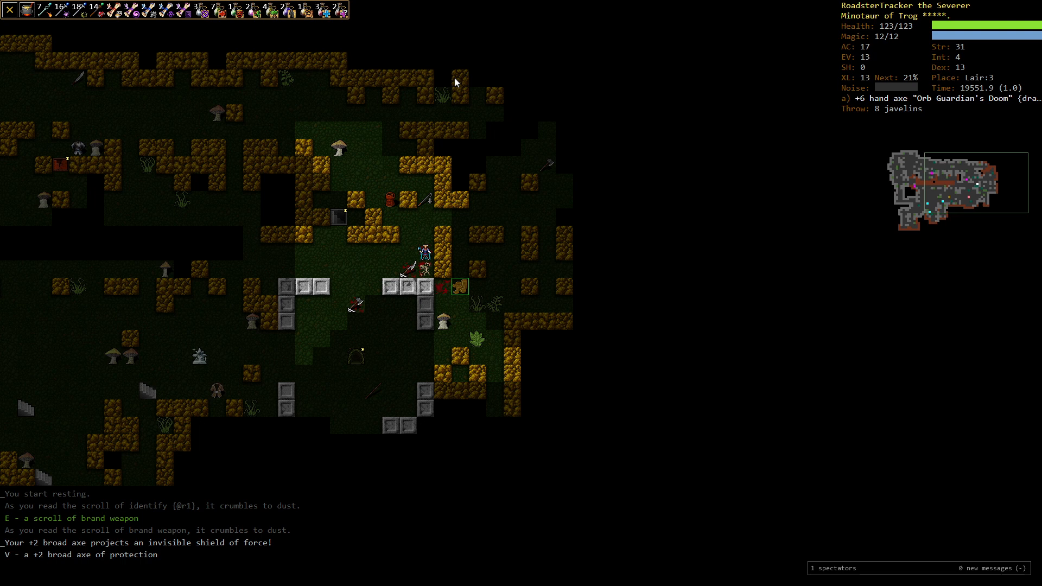
Step: Check the inventory, noting the +2 broad axe of protection, before wading into the water
key(i)
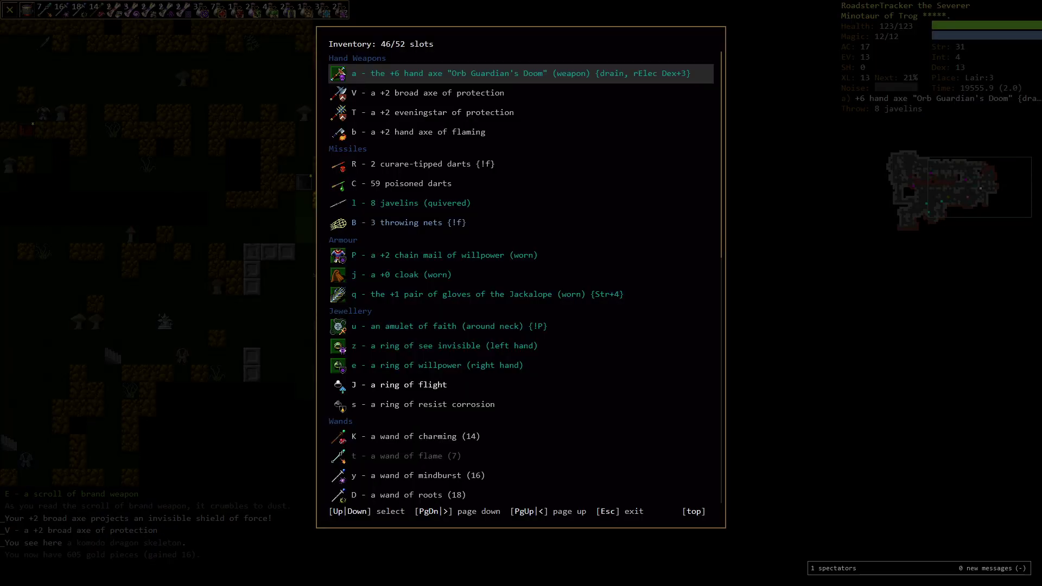
key(Escape)
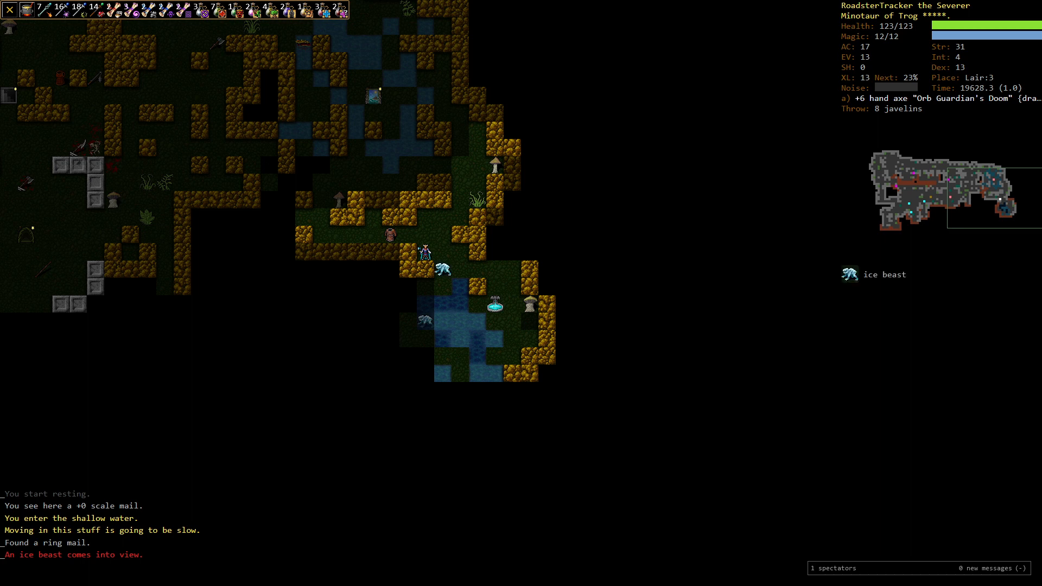
Step: Advance into Lair:3's watery region toward the boulder beetle
click(442, 271)
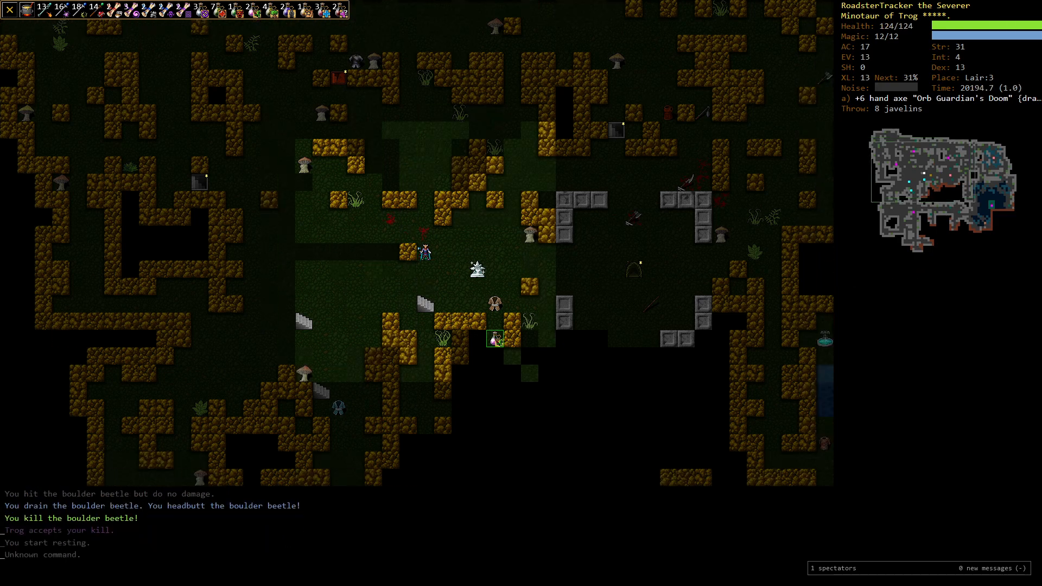
Step: Read the scroll of acquirement and confirm taking the +1 cloak of the Everdark
key(r)
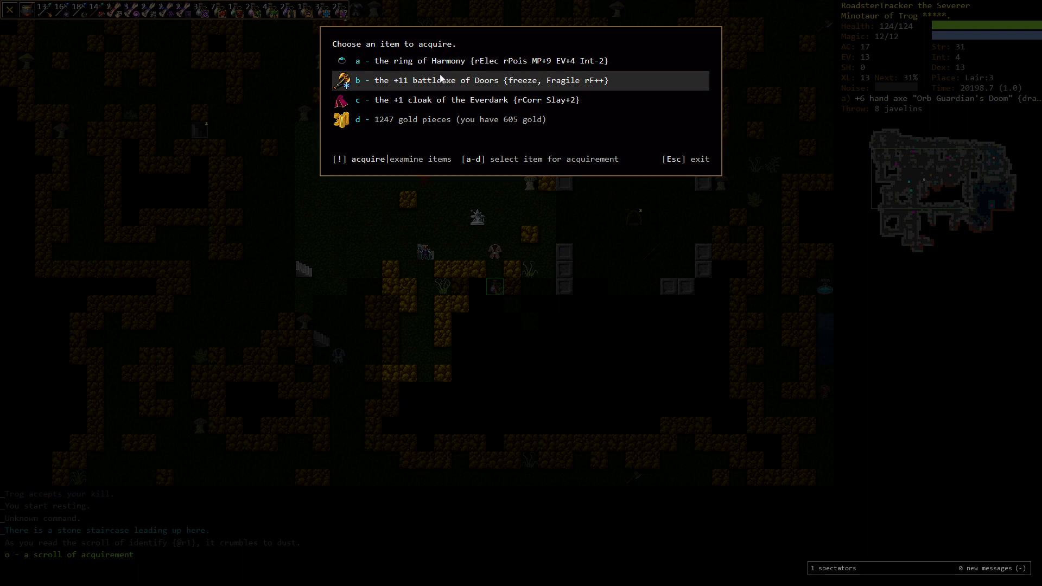
mouse_move(573, 80)
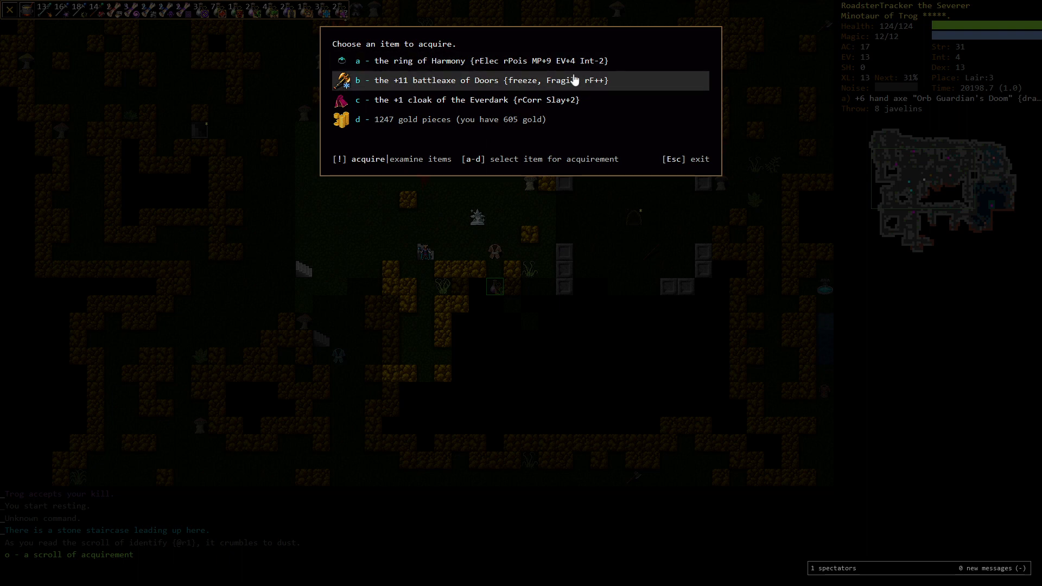
mouse_move(533, 91)
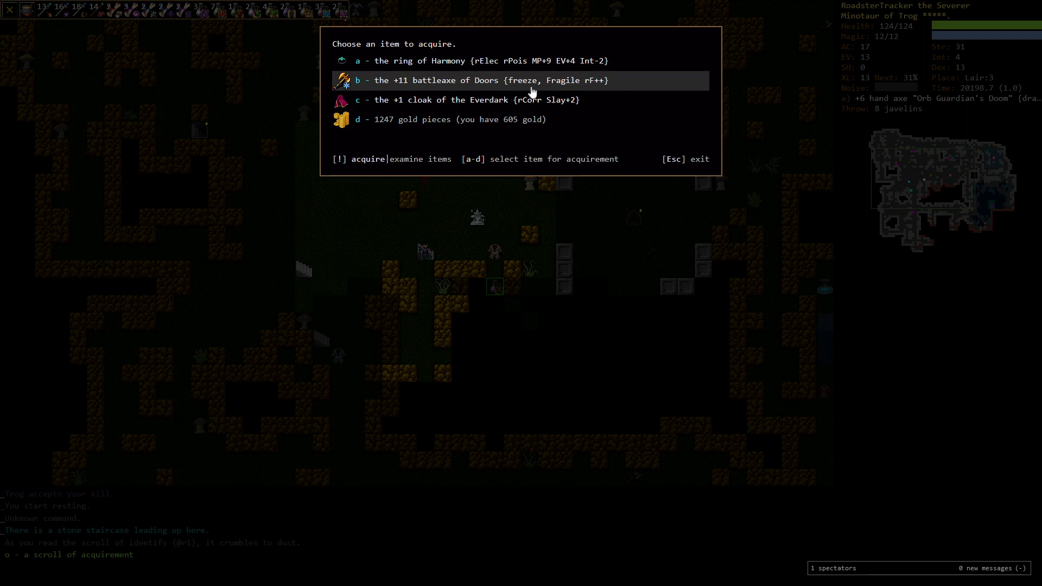
mouse_move(523, 90)
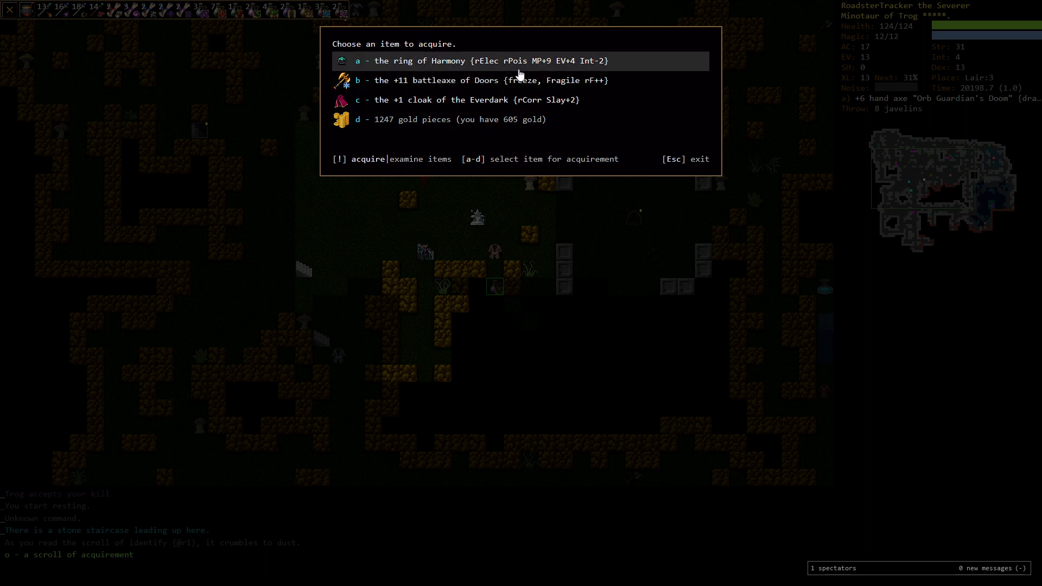
mouse_move(532, 70)
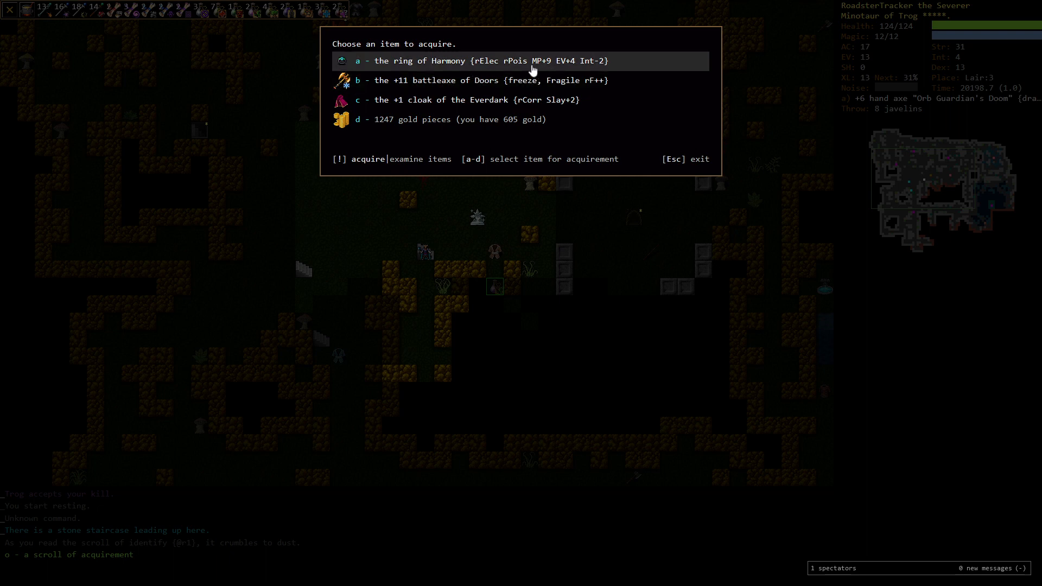
mouse_move(561, 69)
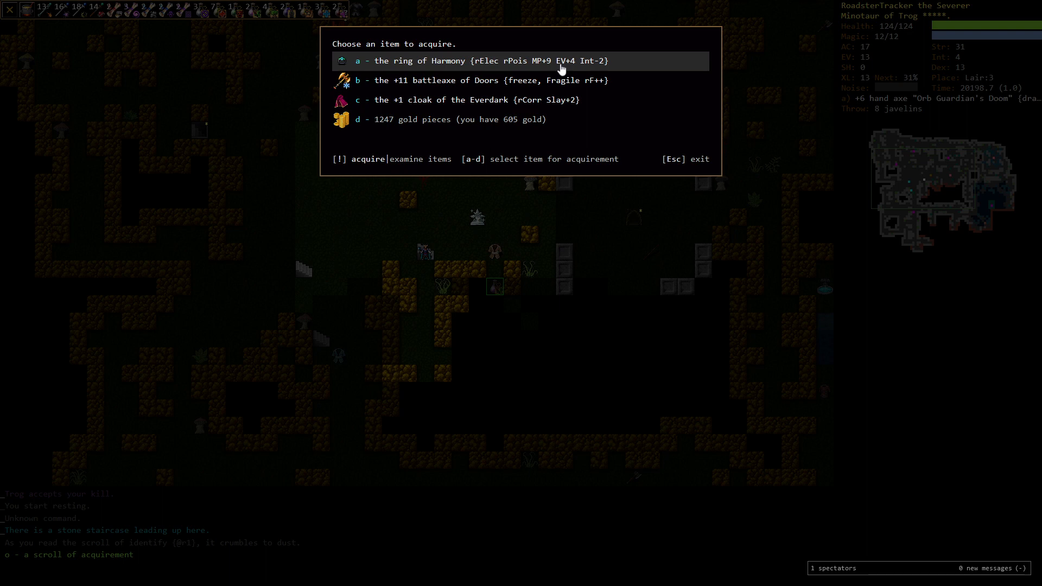
mouse_move(597, 72)
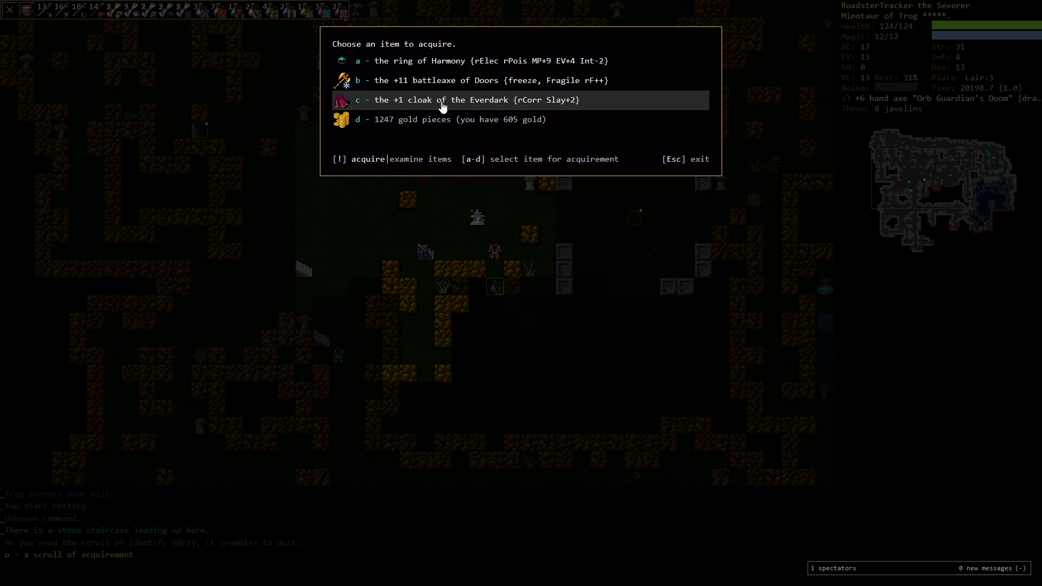
mouse_move(554, 107)
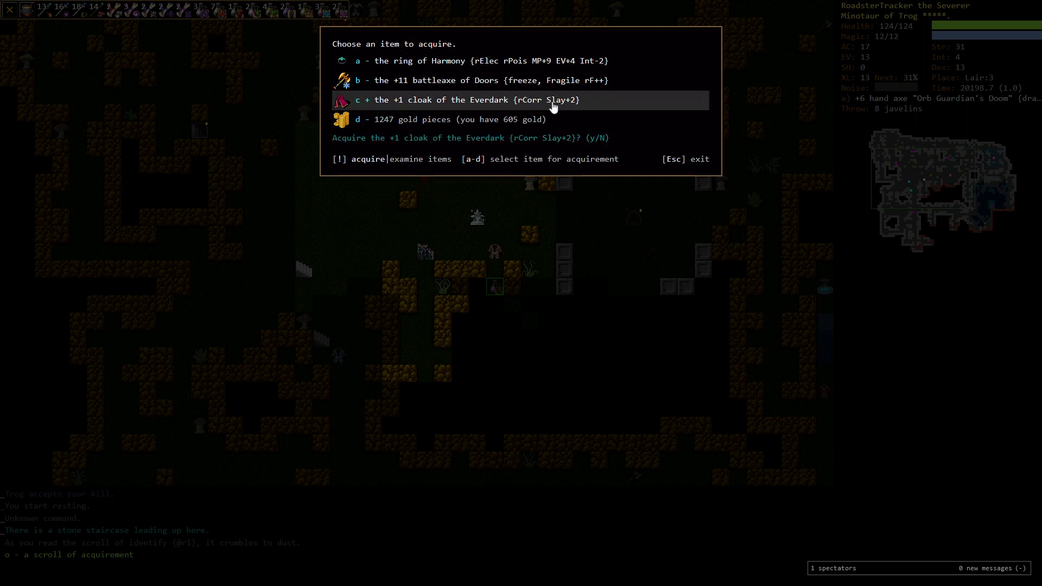
key(y)
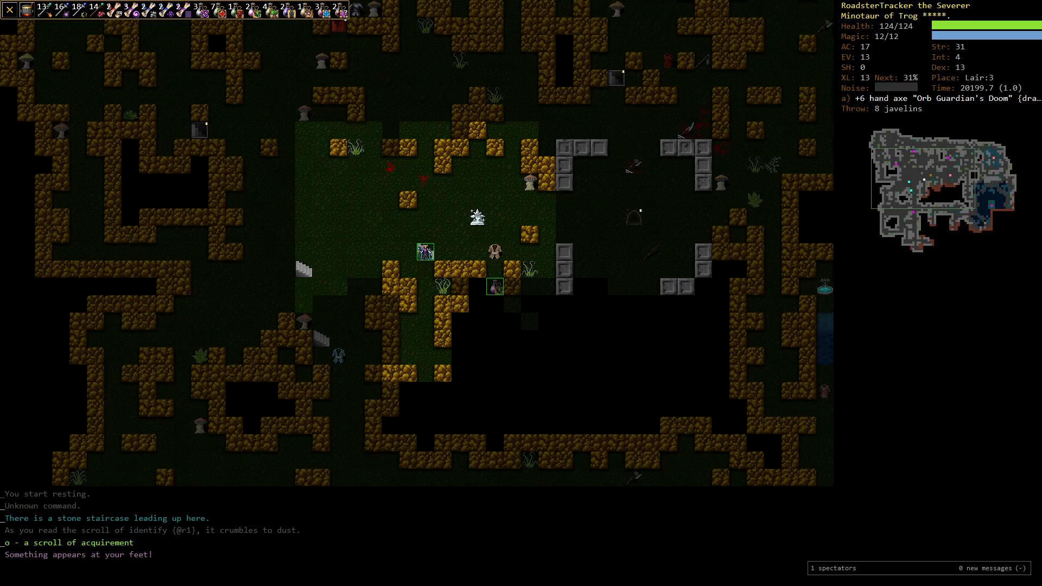
Step: Check the inventory to see the +1 cloak of the Everdark worn over the +0 cloak
key(i)
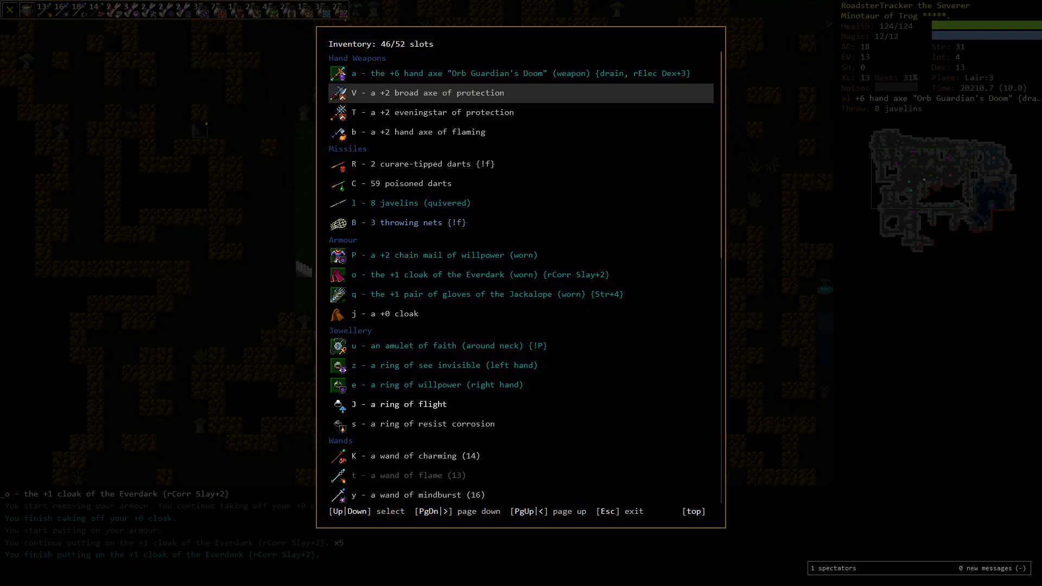
key(Escape)
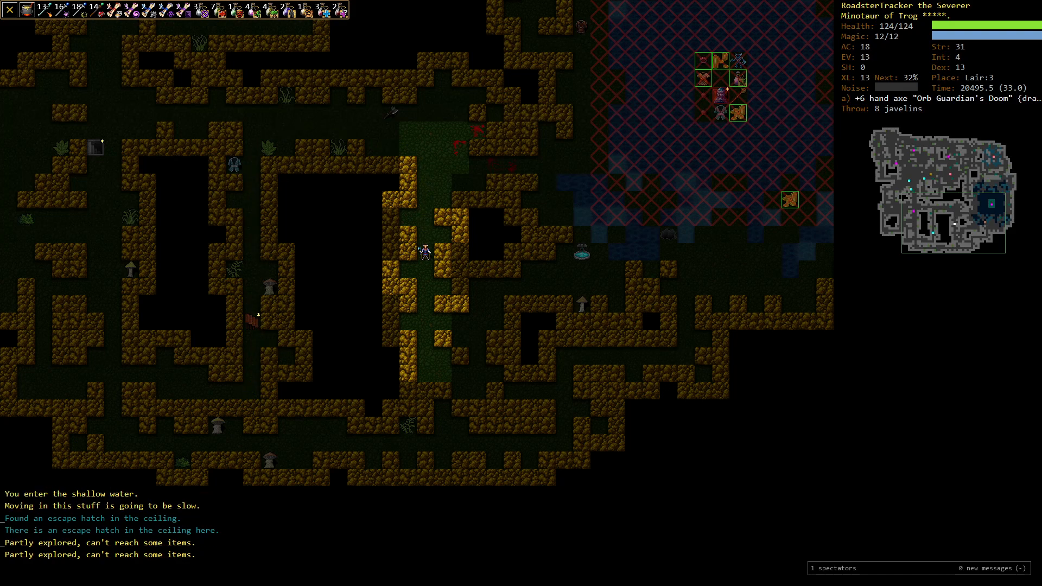
Step: Continue exploring toward the down staircase to Lair:4
key(r)
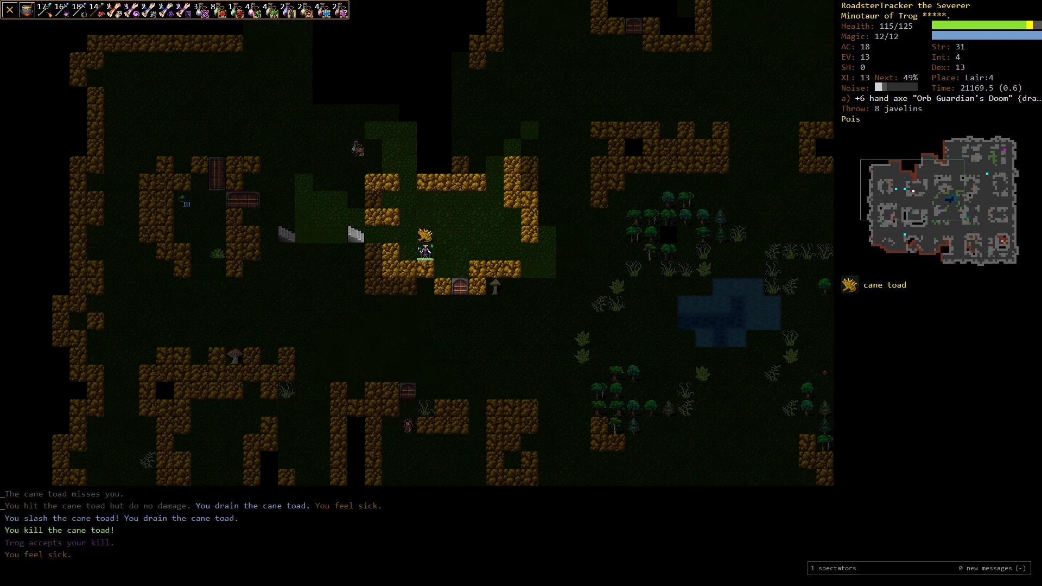
Step: Fire a puff of flame at the oklob plant, then rest off the acid corrosion
key(5)
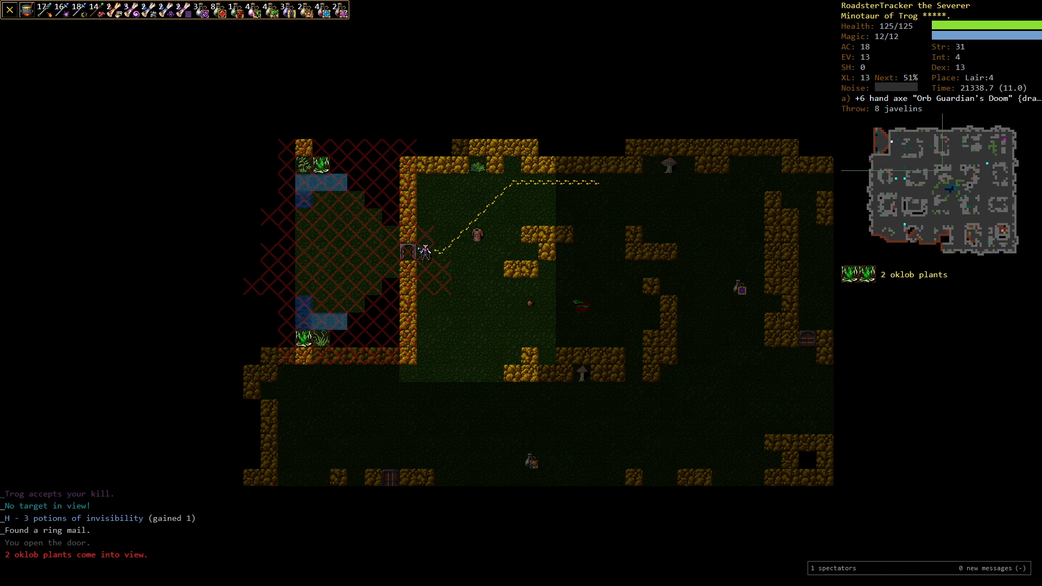
key(i)
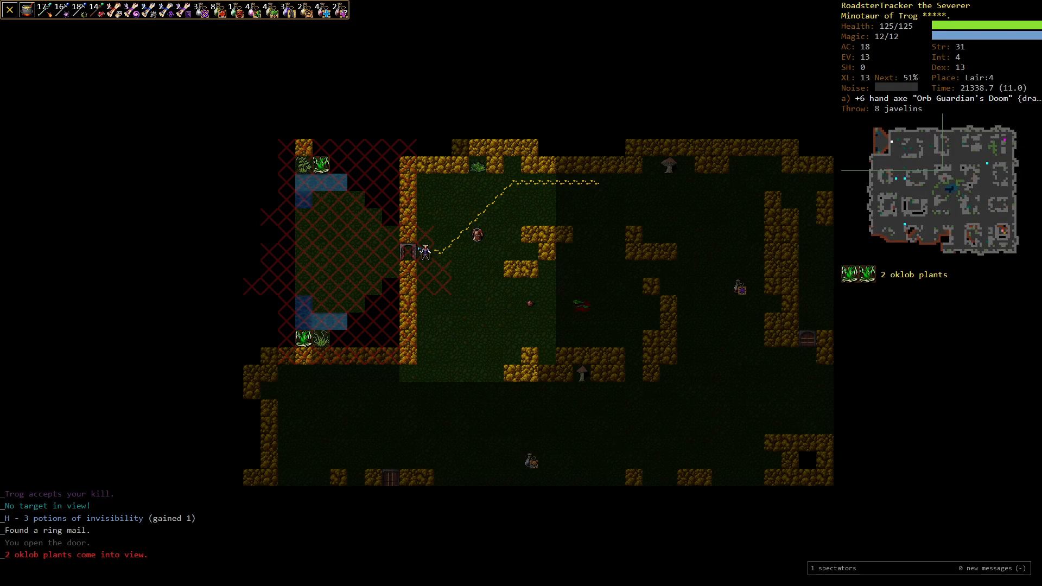
key(V)
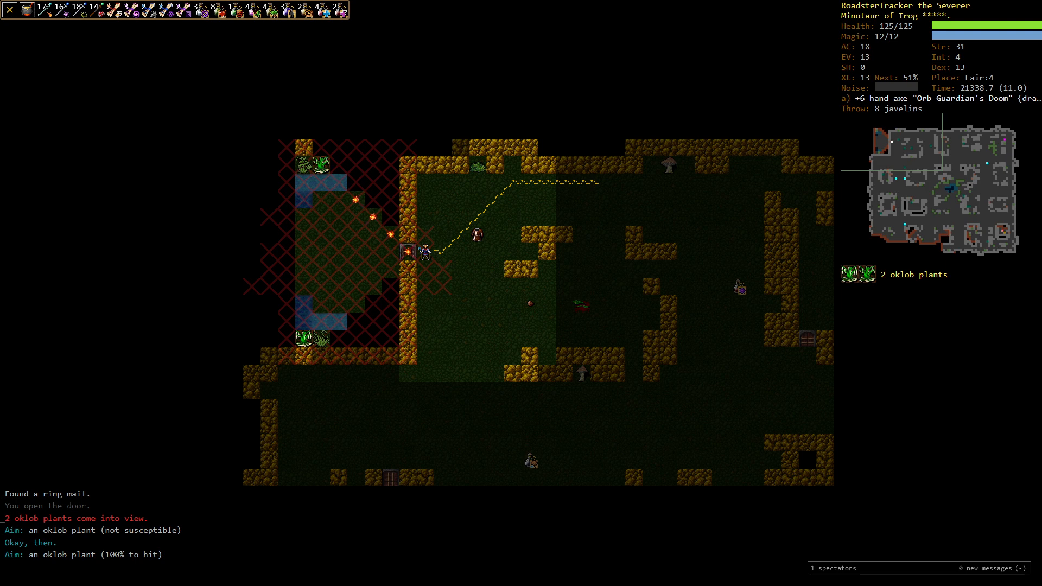
key(V)
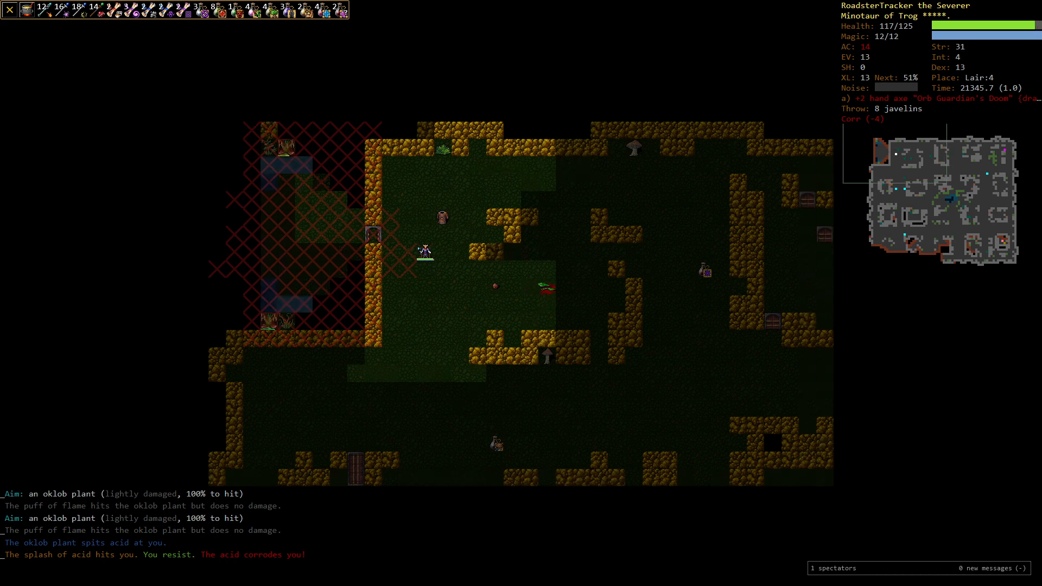
key(5)
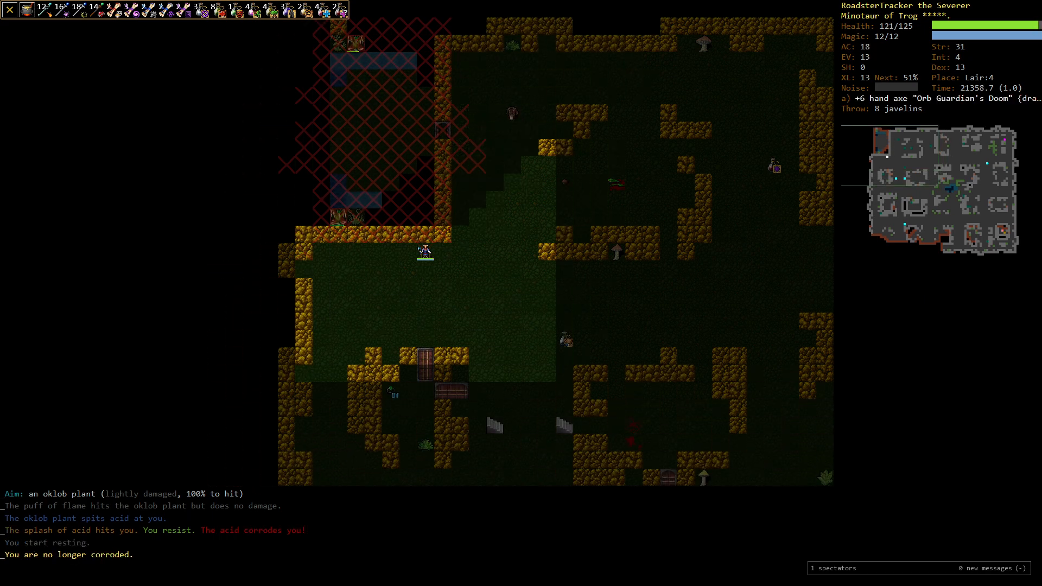
Step: Rest to full health, then auto-explore Lair:4 until it reports unreachable places
key(V)
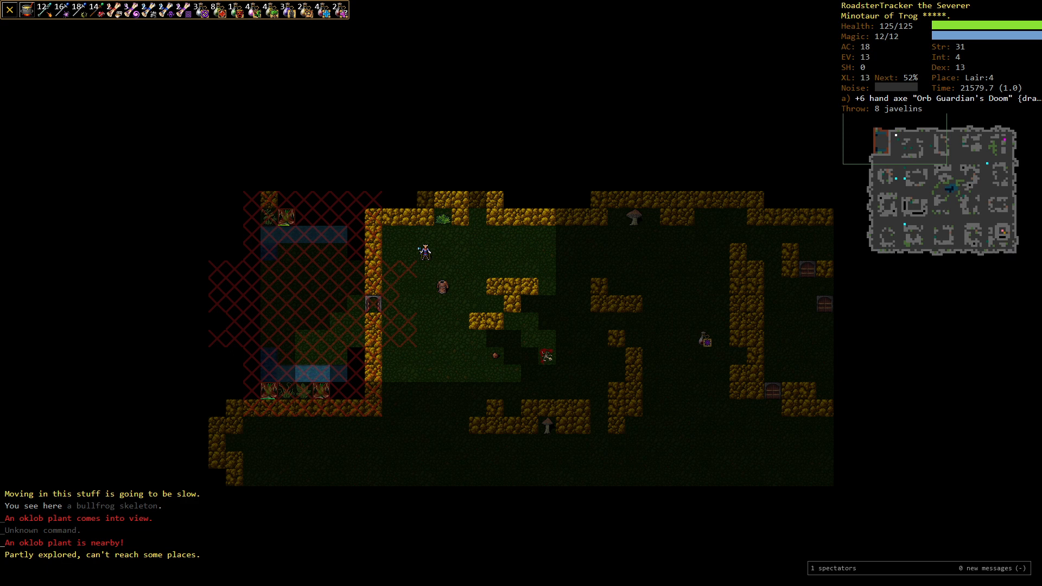
key(G)
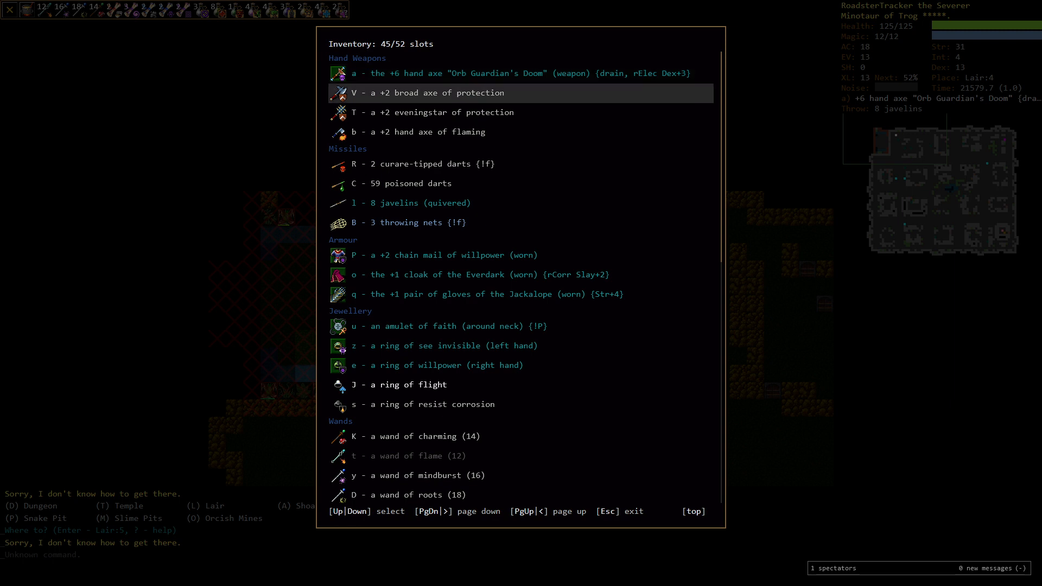
Step: Scroll through the full inventory listing and close it
scroll(down, 3)
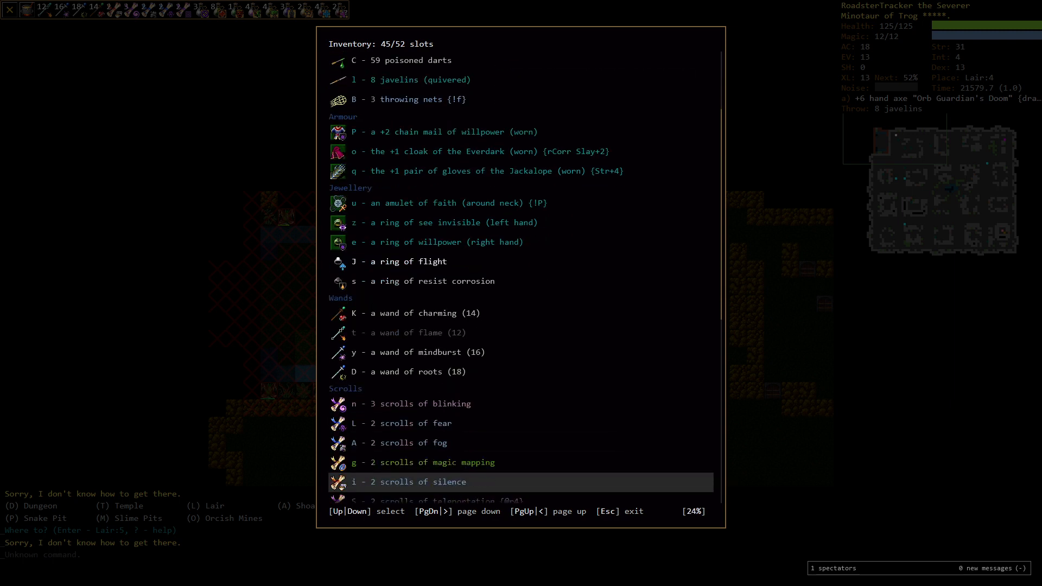
scroll(down, 3)
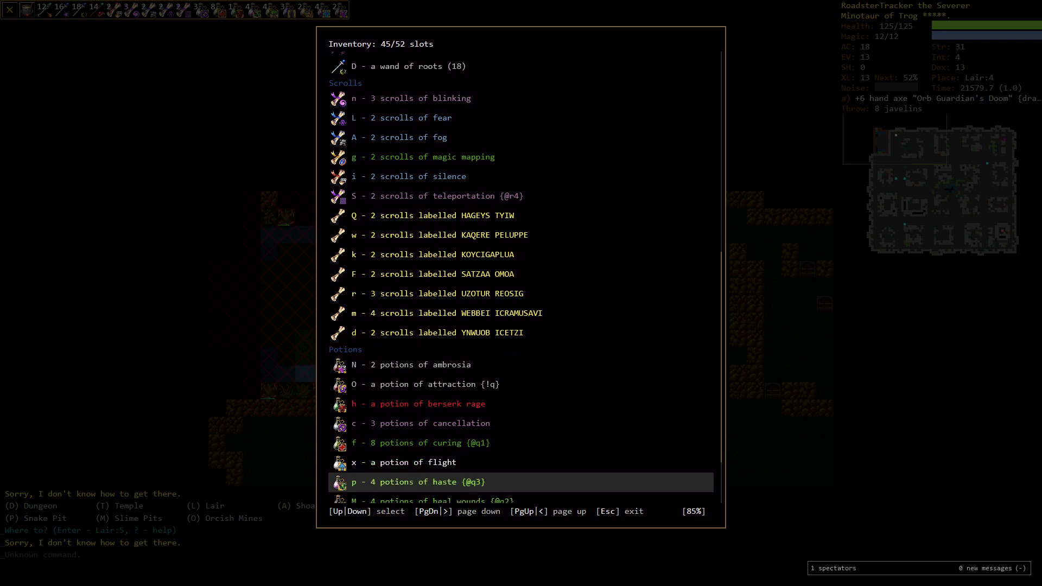
key(Escape)
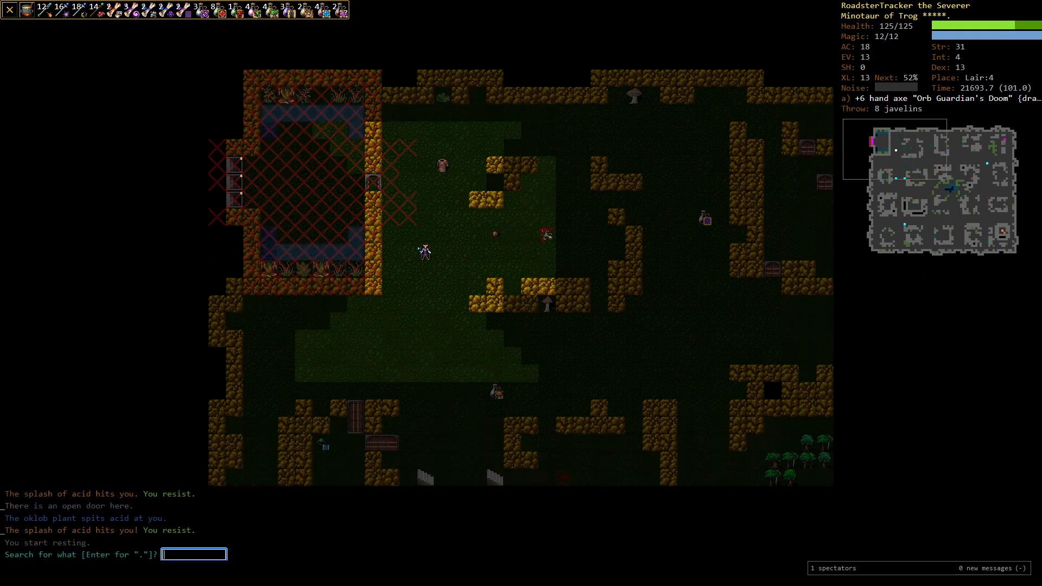
Step: Search for 'wand', then bring up the Evoke menu of carried wands
text(wand)
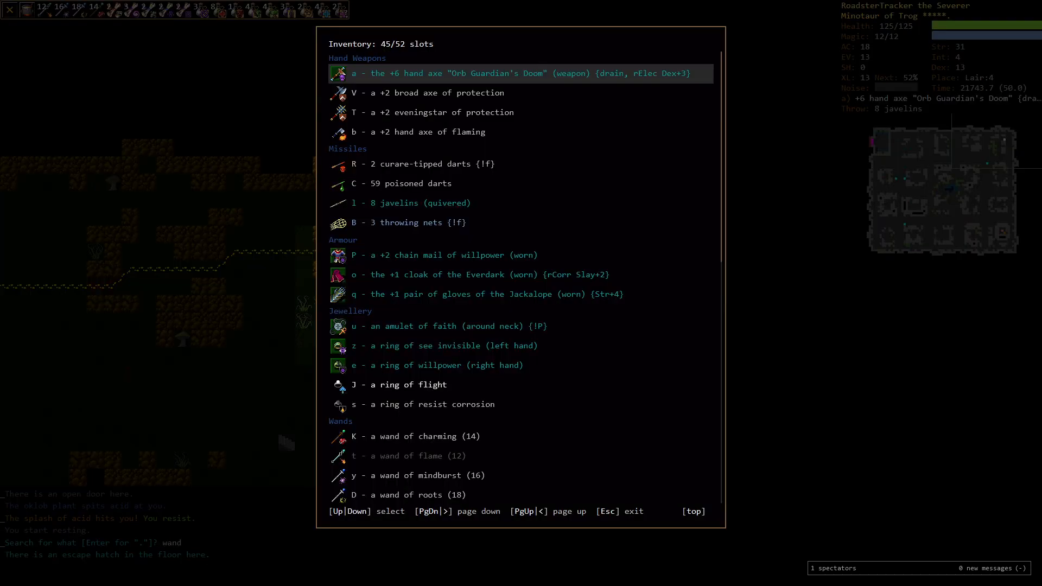
key(Escape)
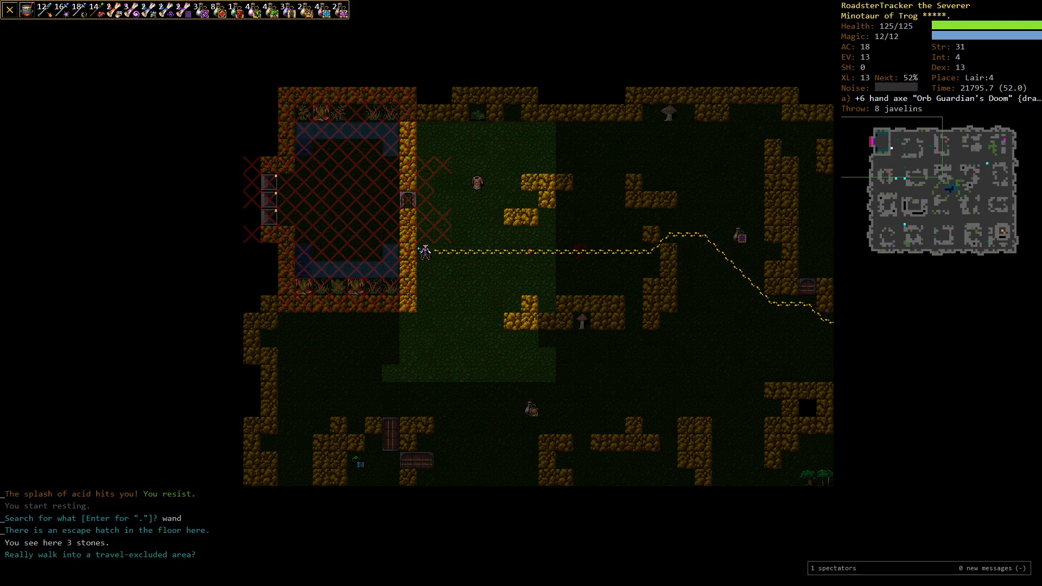
key(V)
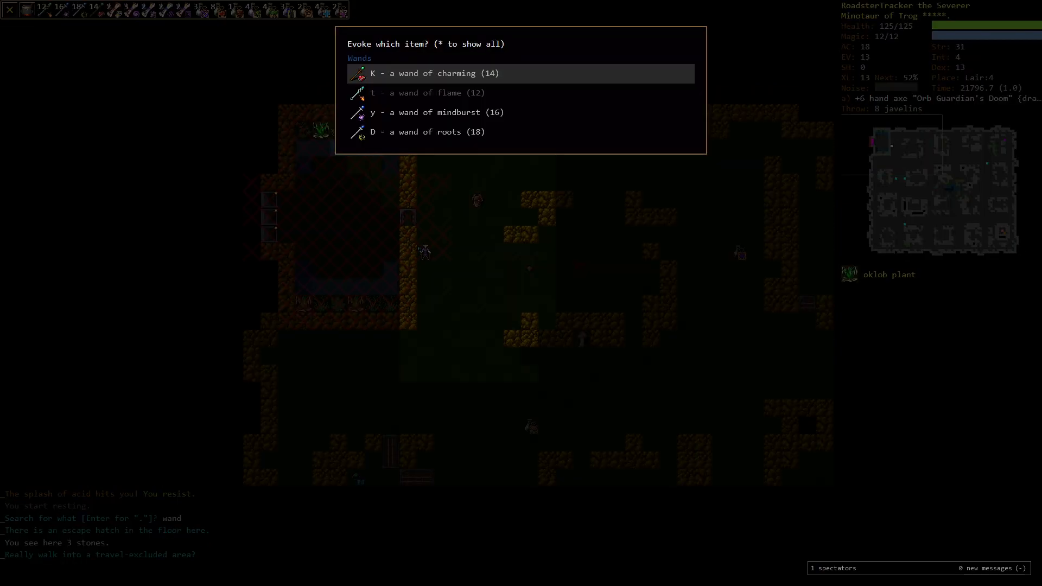
Step: Throw two javelins at the oklob plant, then rest back to full health
key(Escape)
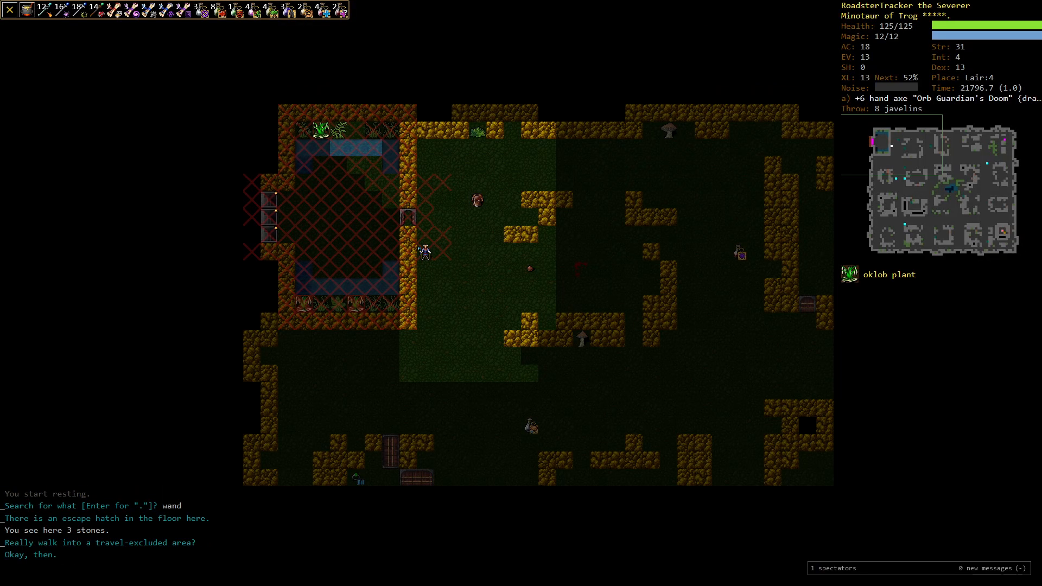
key(f)
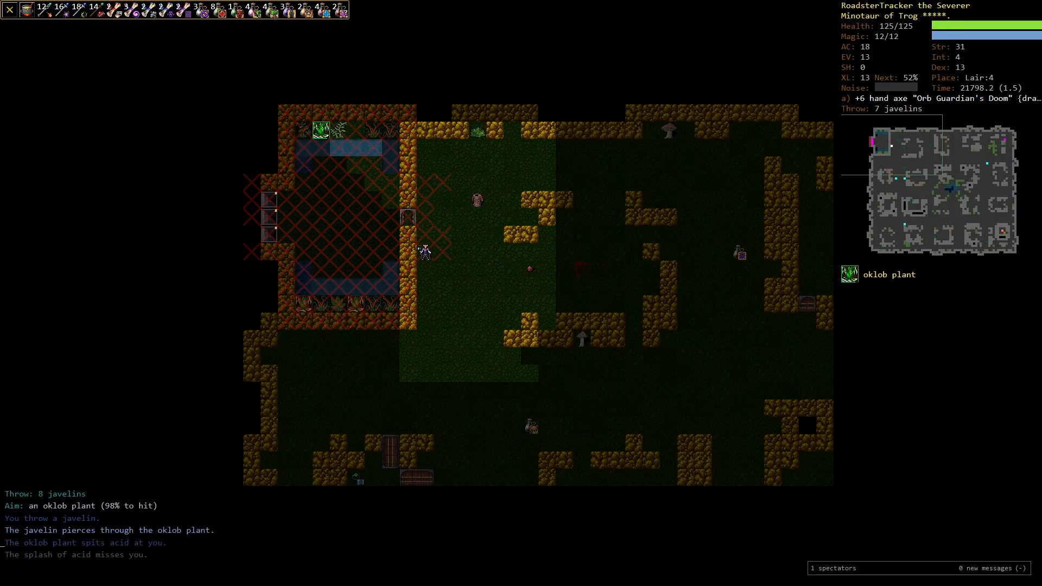
key(f)
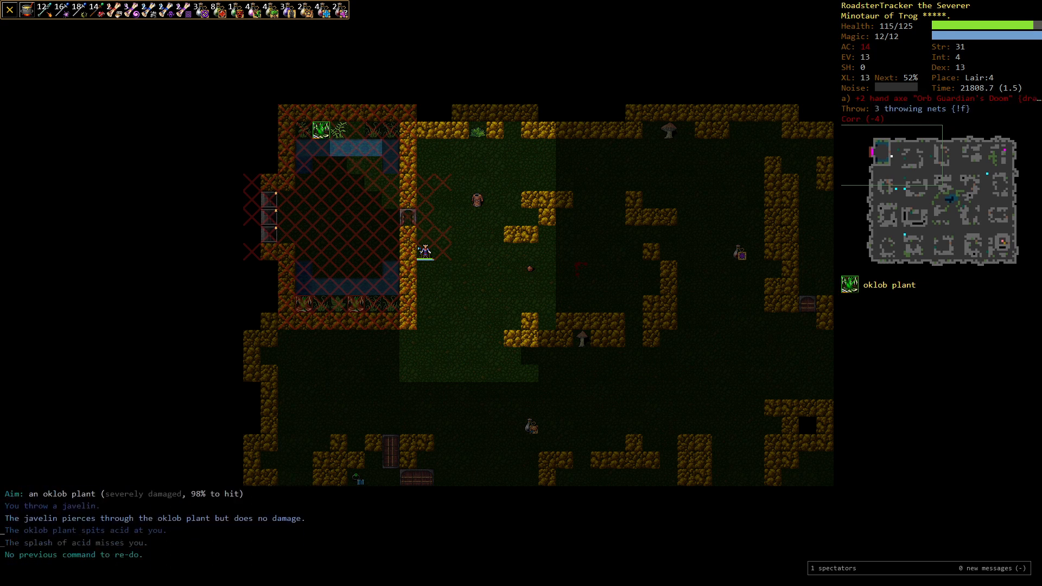
key(f)
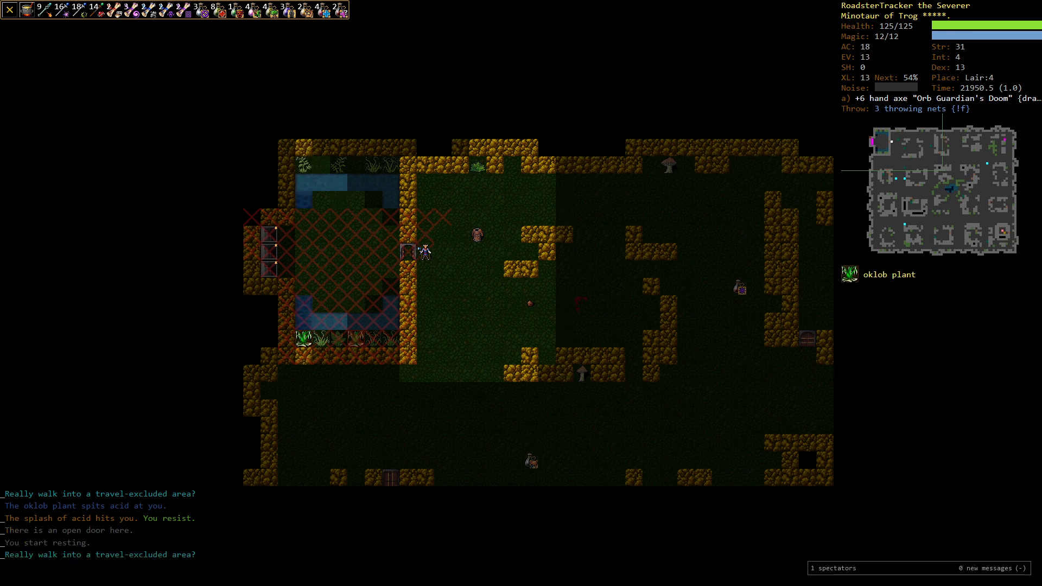
Step: Throw another javelin at the oklob plant and zap the wand of flame until it crumbles
key(f)
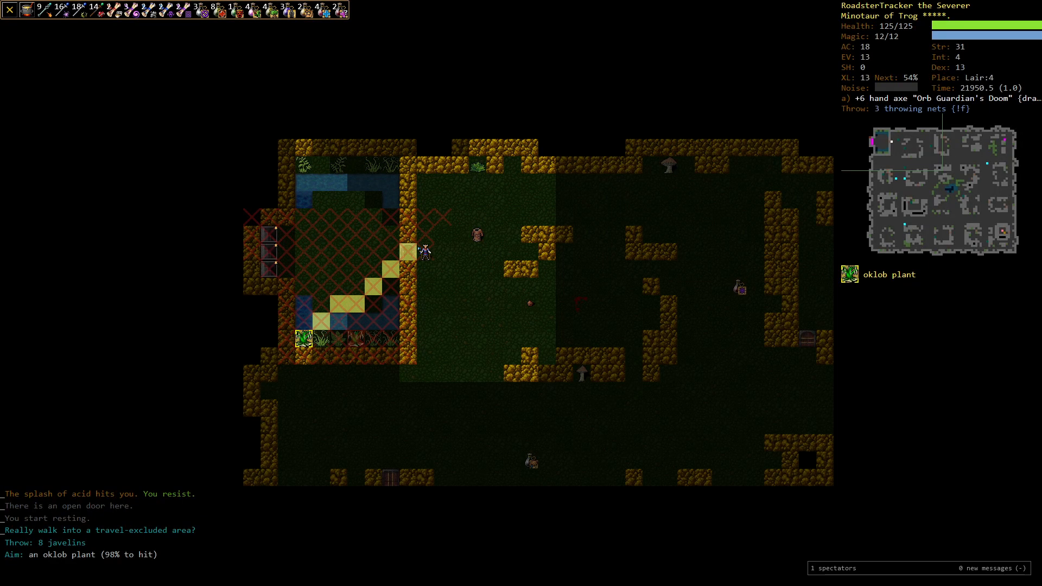
key(m)
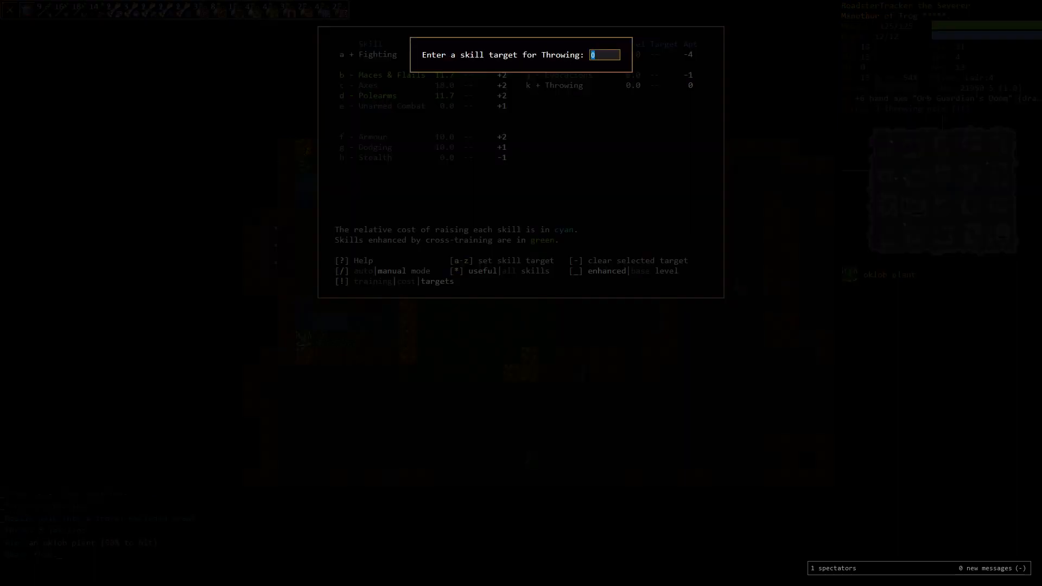
key(Escape)
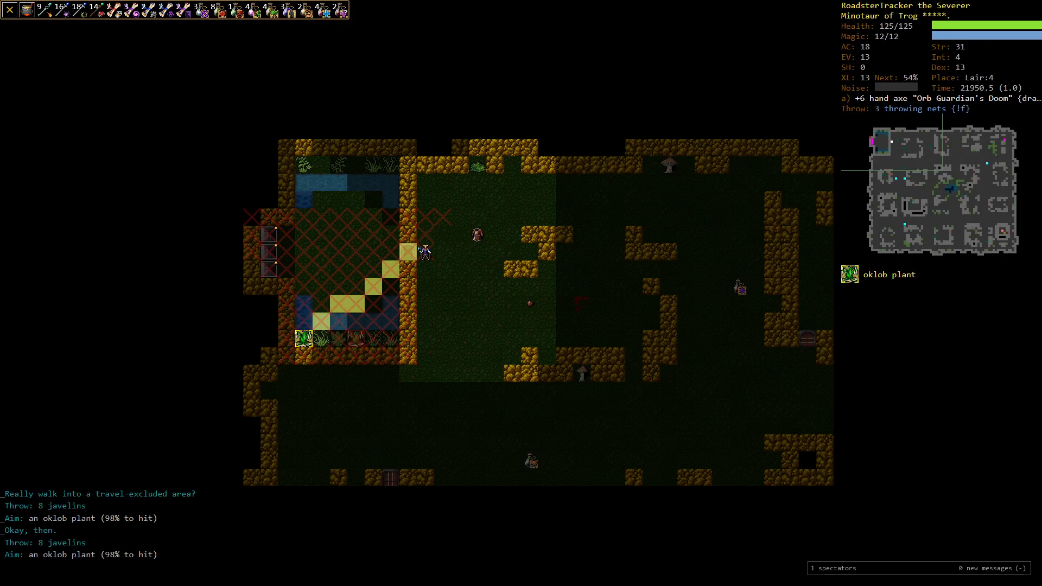
key(f)
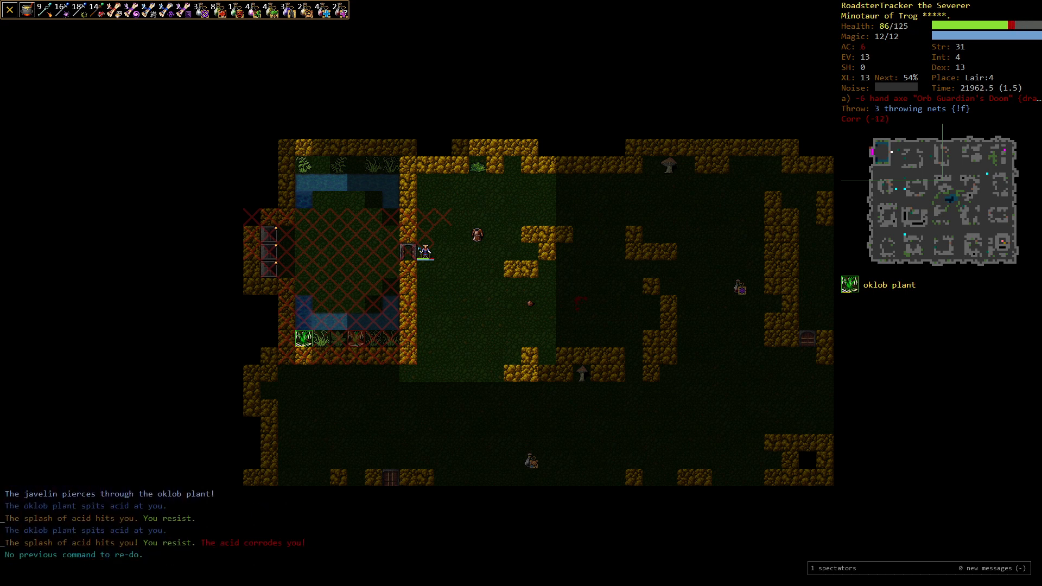
key(f)
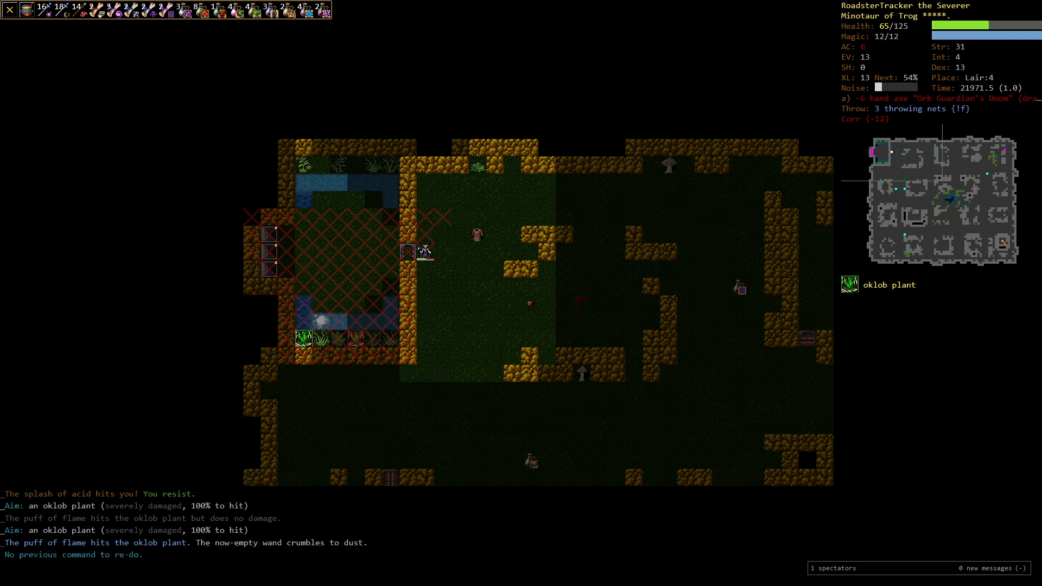
Step: Examine the oklob plant with x and read its monster description
key(f)
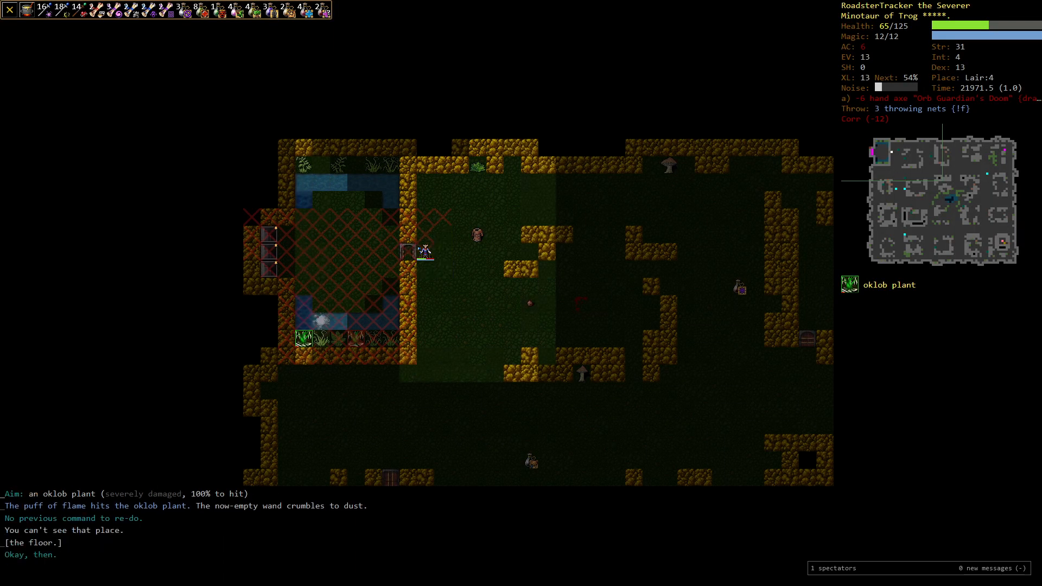
key(f)
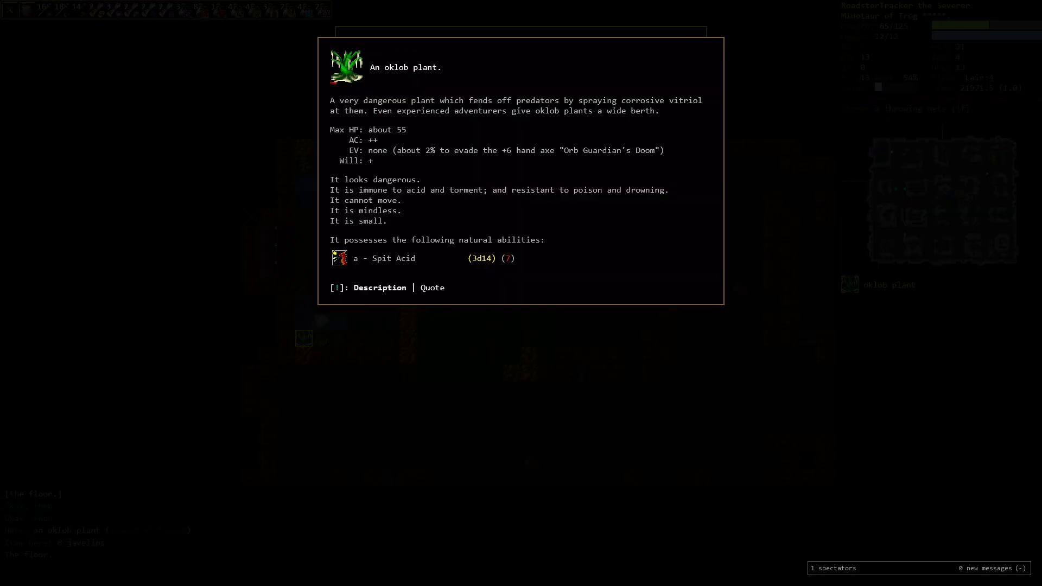
key(Escape)
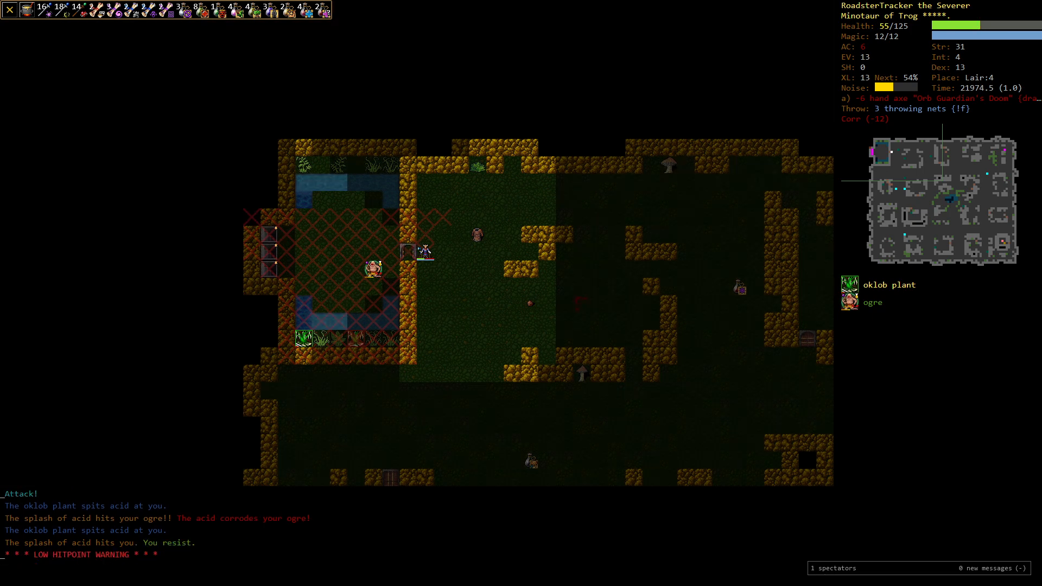
Step: Send the allied ogre at the oklob plant, then rest to full HP after it dies
key(down)
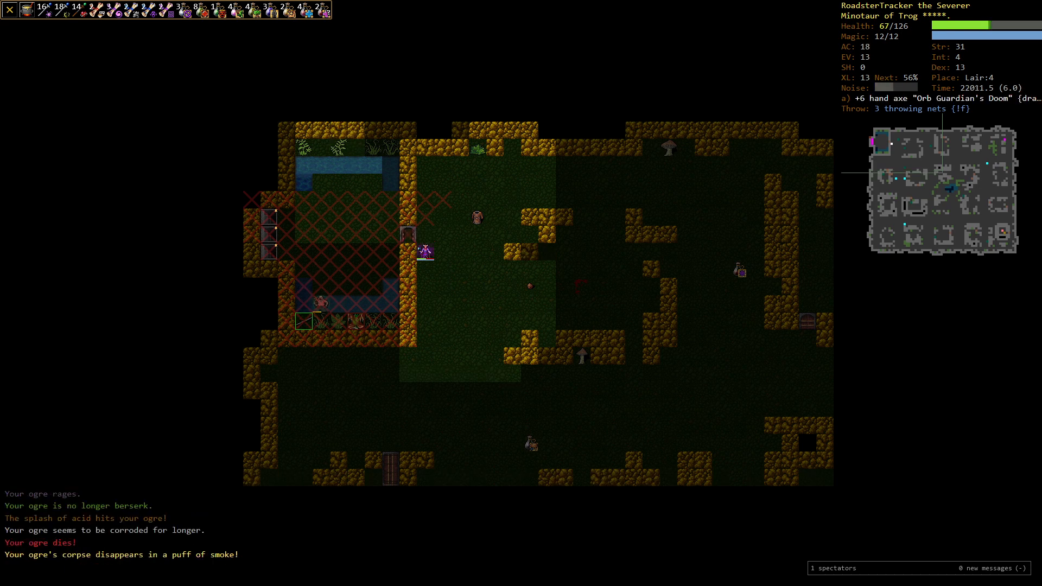
key(5)
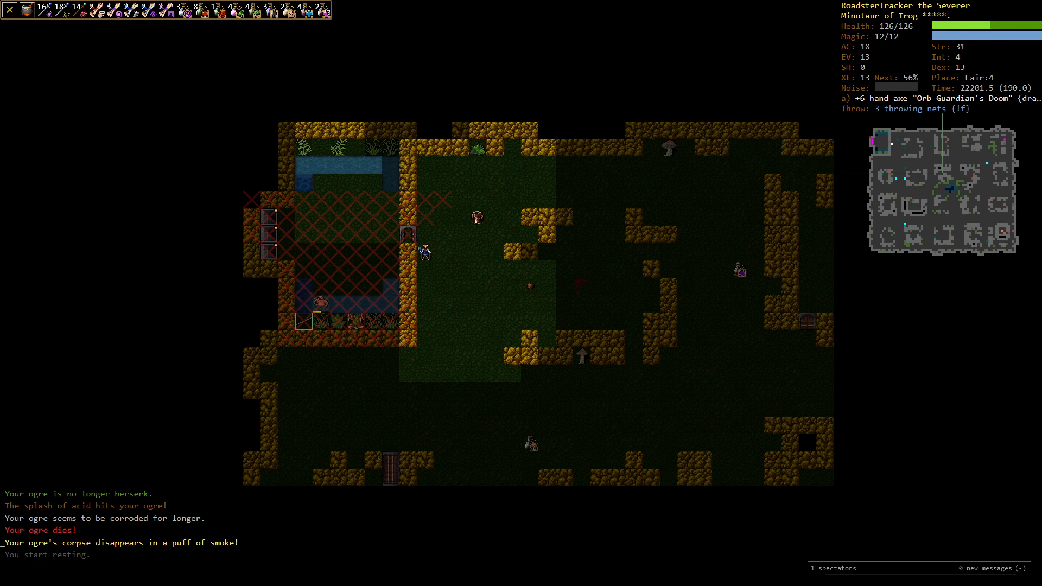
Step: Rest on the downstairs past the exclusion warning, then descend to Lair:5
key(r)
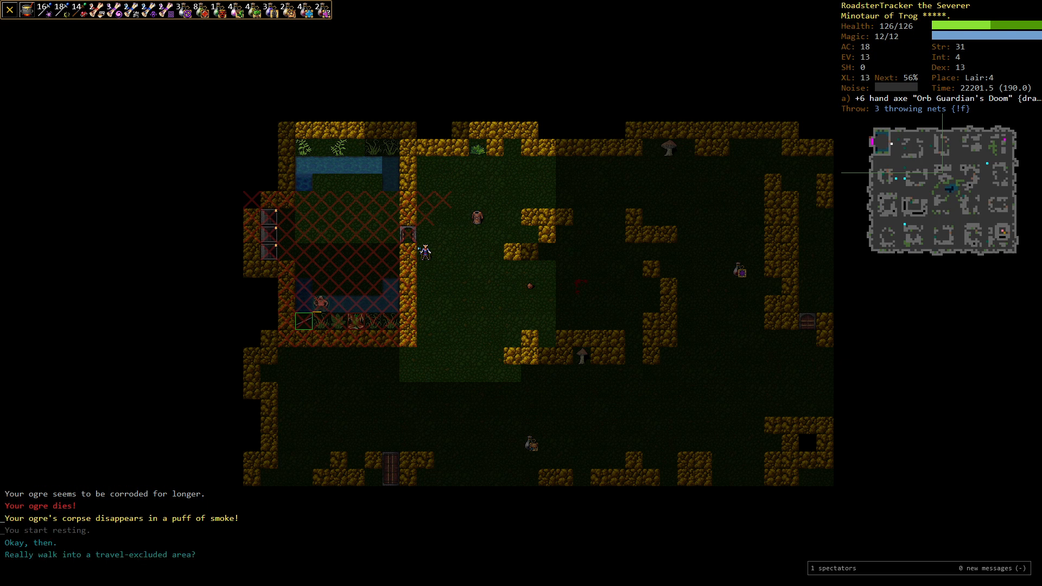
key(r)
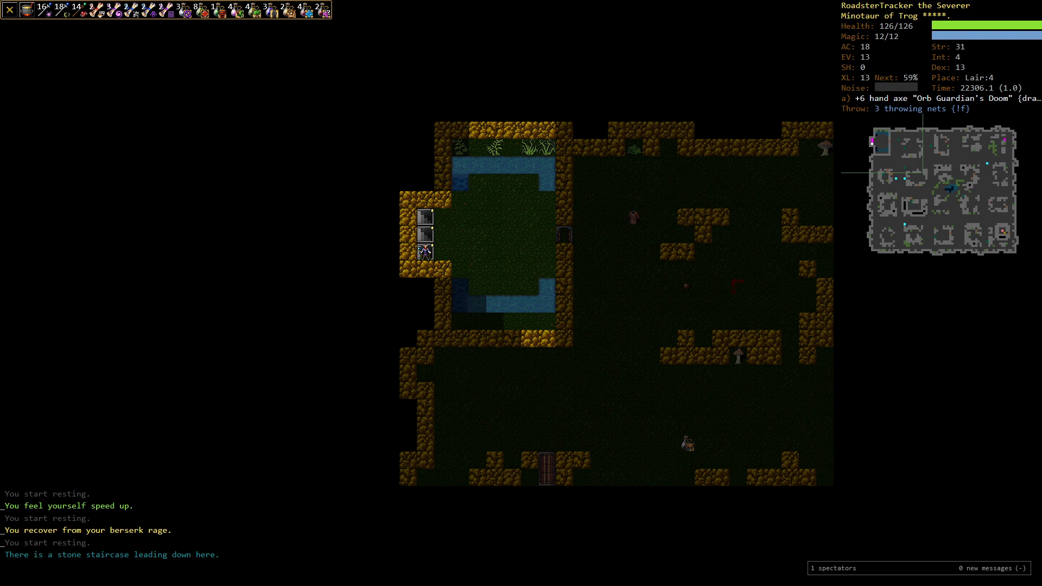
key(>)
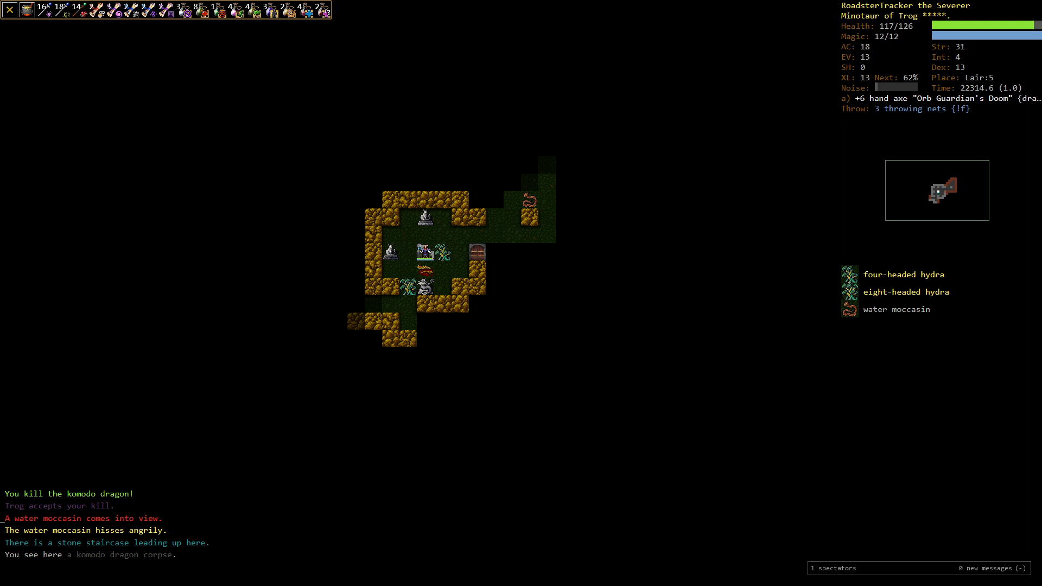
Step: Swap to the flaming hand axe against the hydras and retreat upstairs from the poison
key(<)
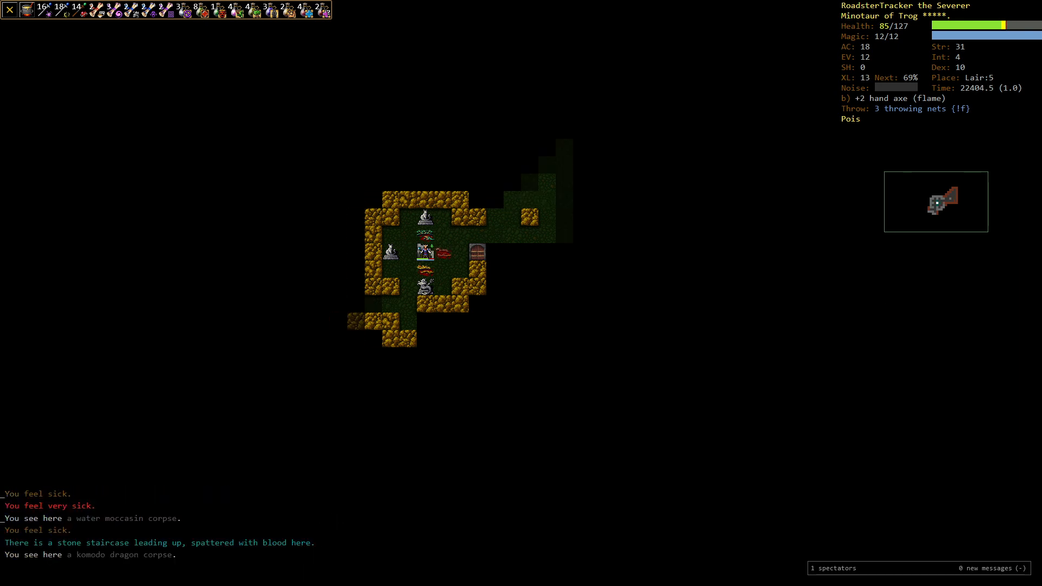
key(<)
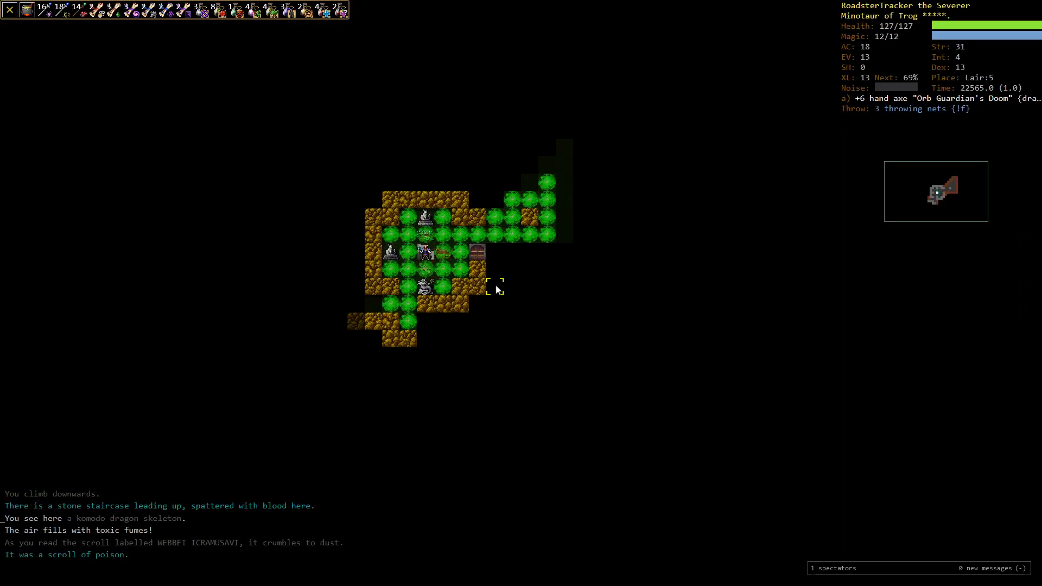
Step: Kill the water moccasin by the stairs, rest, and list the scrolls on hand
key(r)
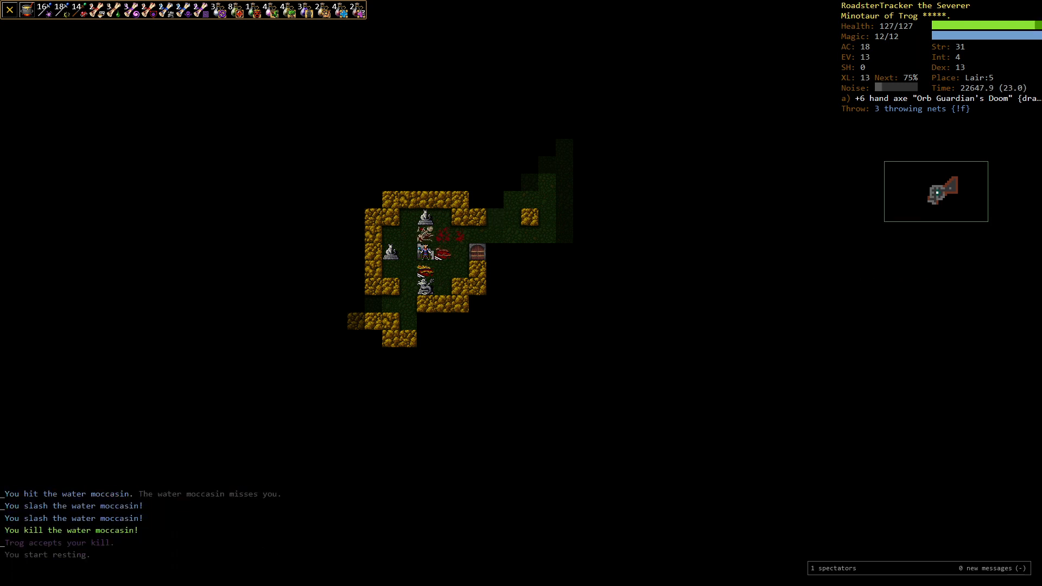
key(r)
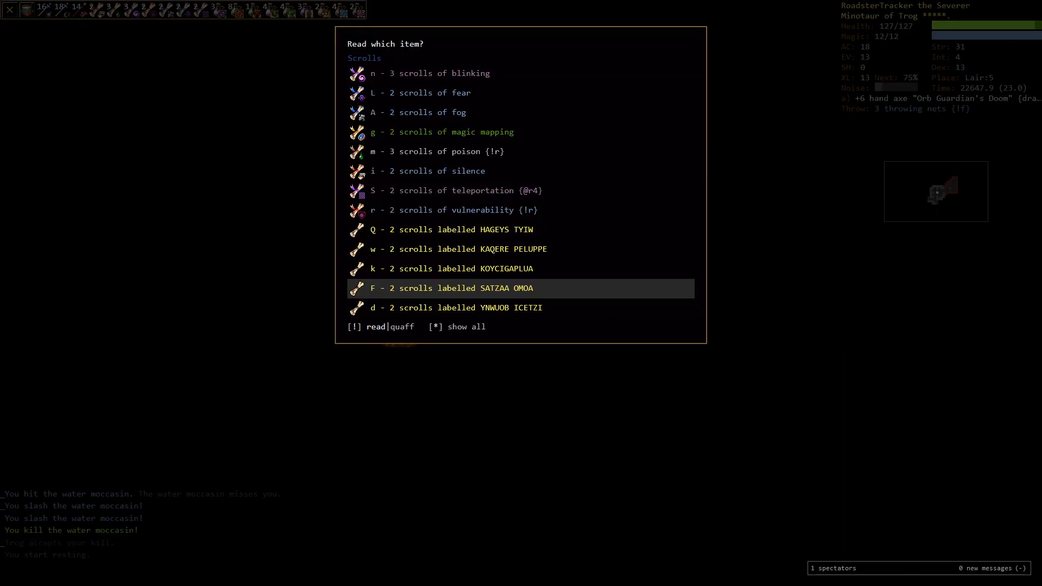
Step: Cancel reading, swap weapons and melee the komodo dragon until it dies
key(Escape)
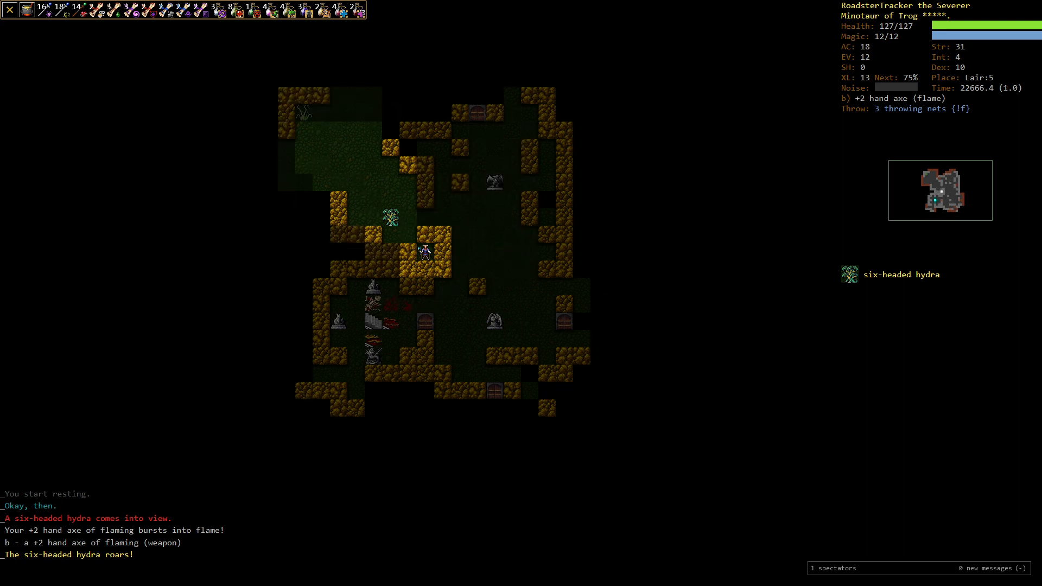
click(404, 239)
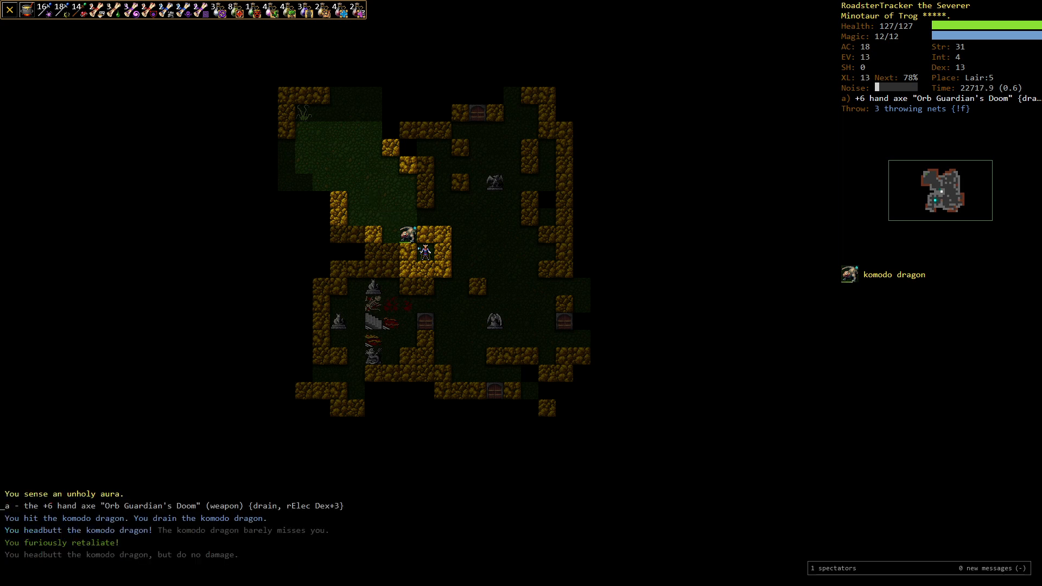
key(r)
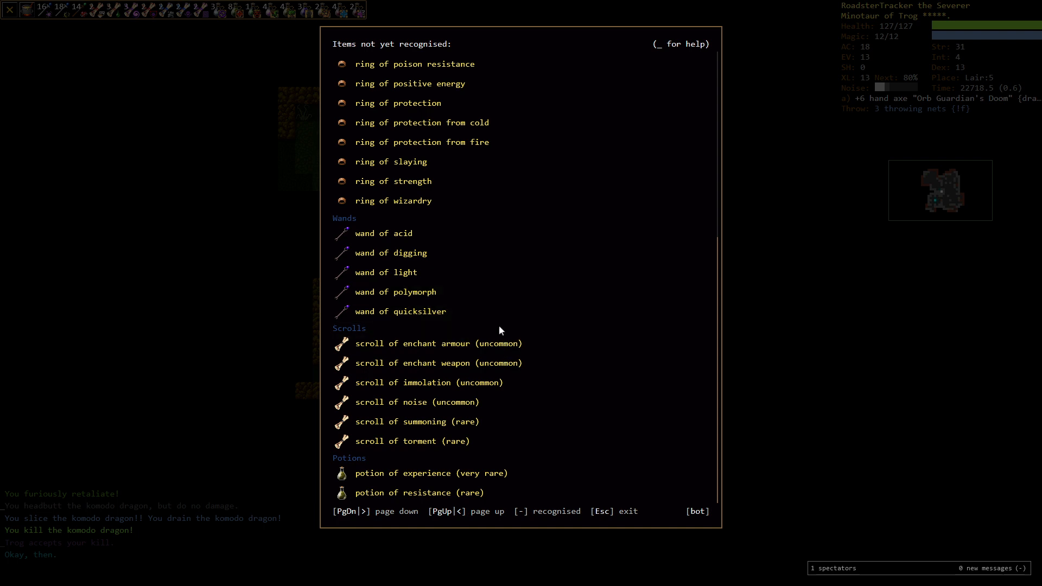
mouse_move(510, 318)
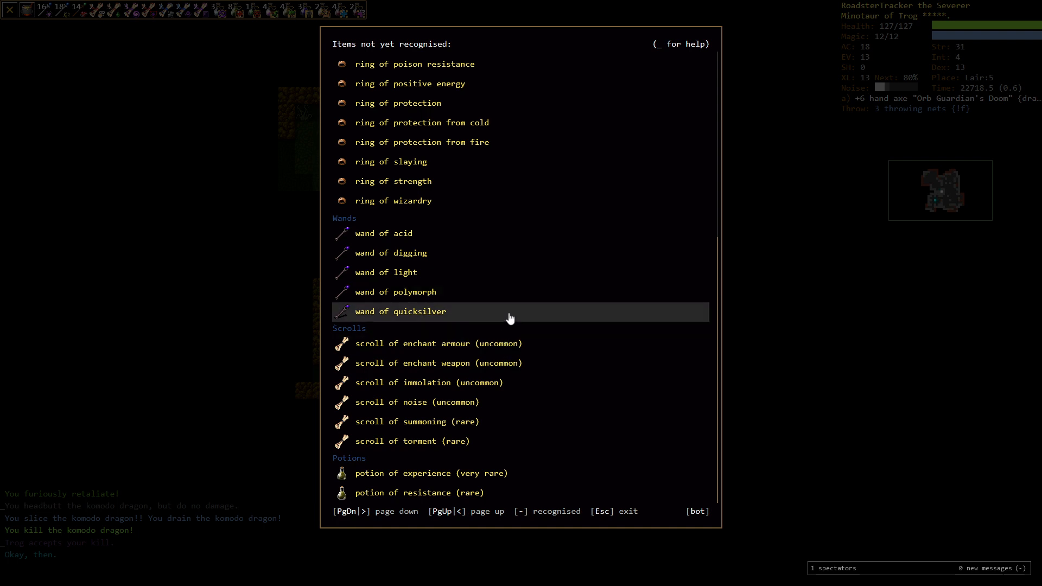
mouse_move(467, 369)
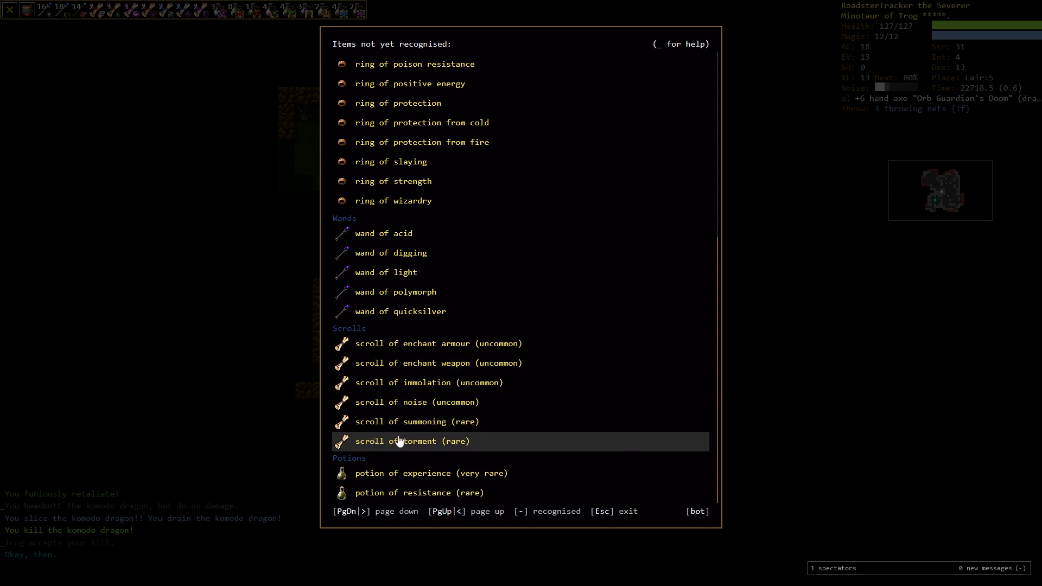
mouse_move(465, 382)
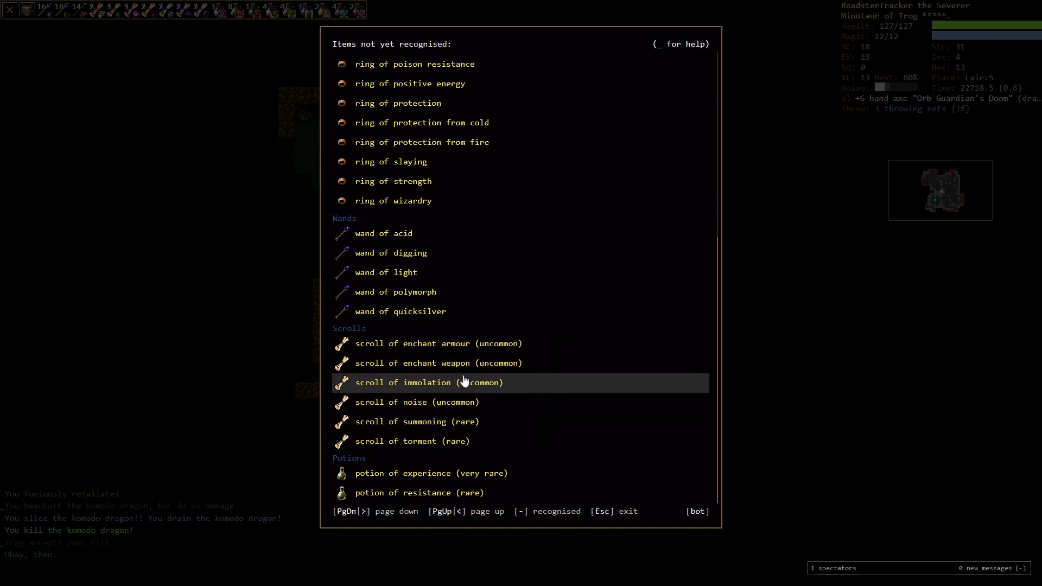
Step: Page back through the unrecognised item catalogue and return to the Lair:5 map
key(Escape)
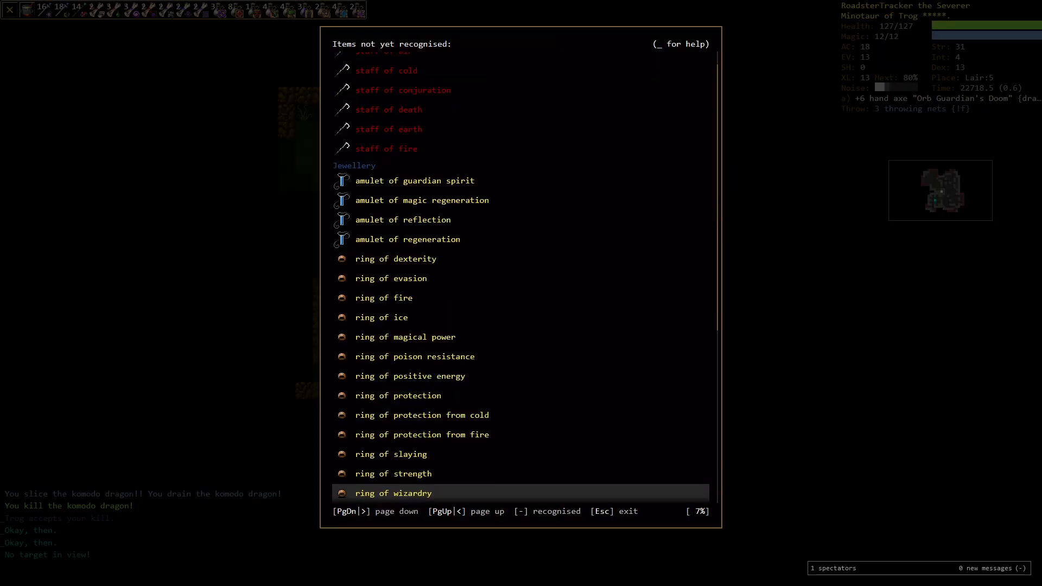
key(Escape)
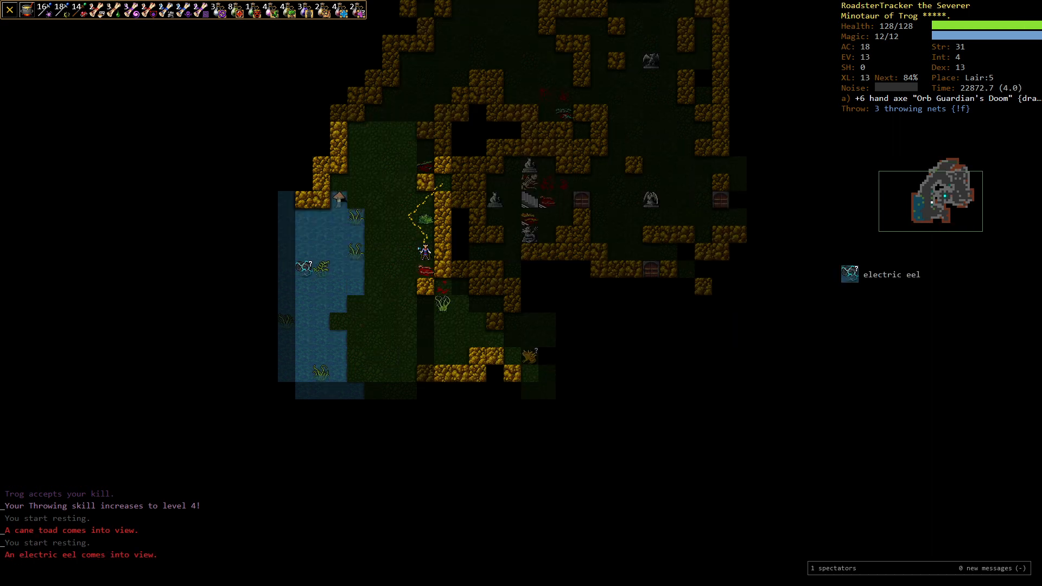
Step: Autoexplore Lair:5, fighting monsters until the minotaur reaches experience level 14
key(V)
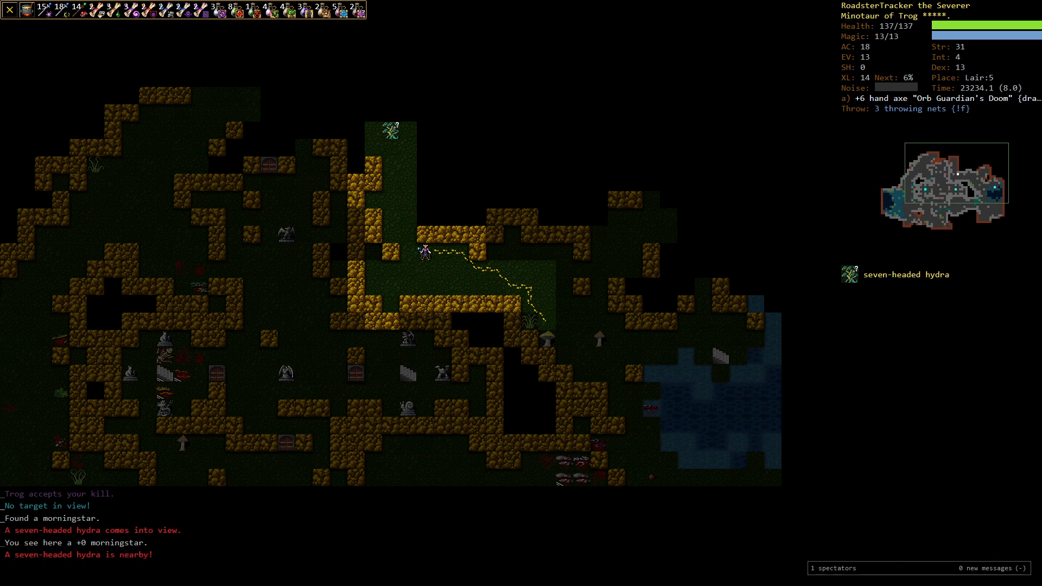
Step: Swap to the flaming axe from inventory, kill the five-headed hydra, and check skills after Throwing hits level 6
key(i)
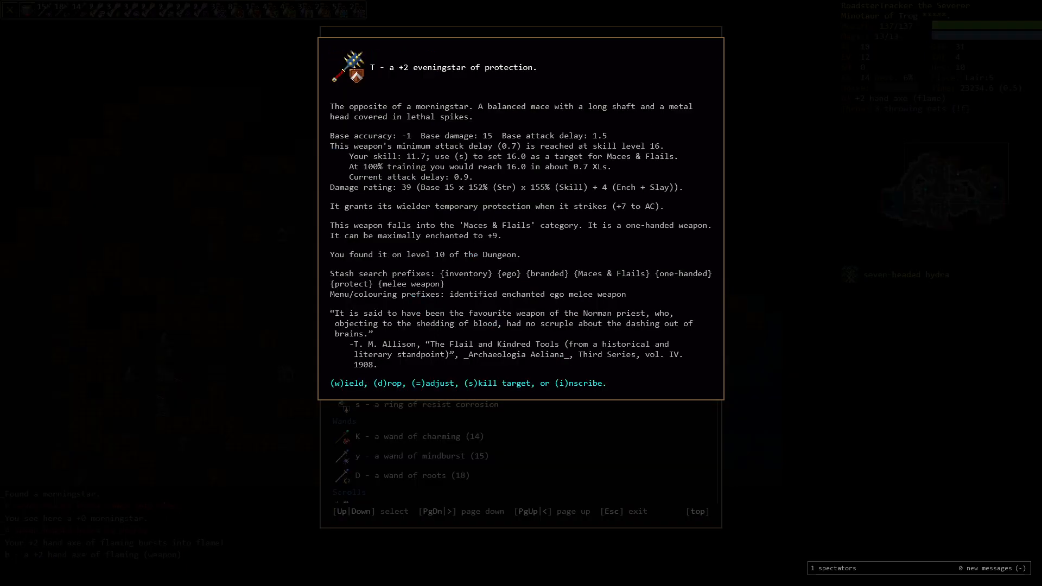
key(d)
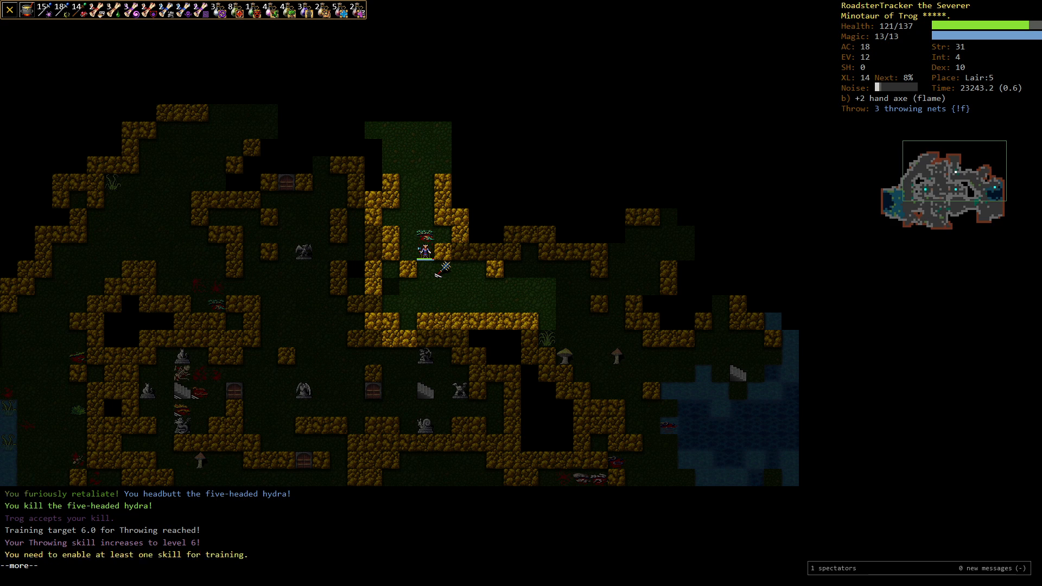
key(m)
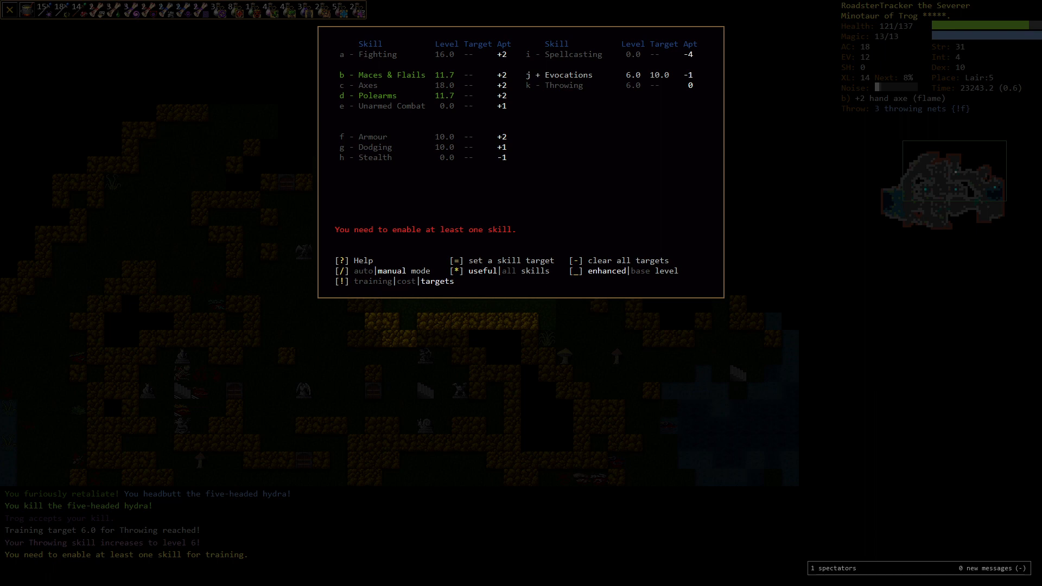
key(Escape)
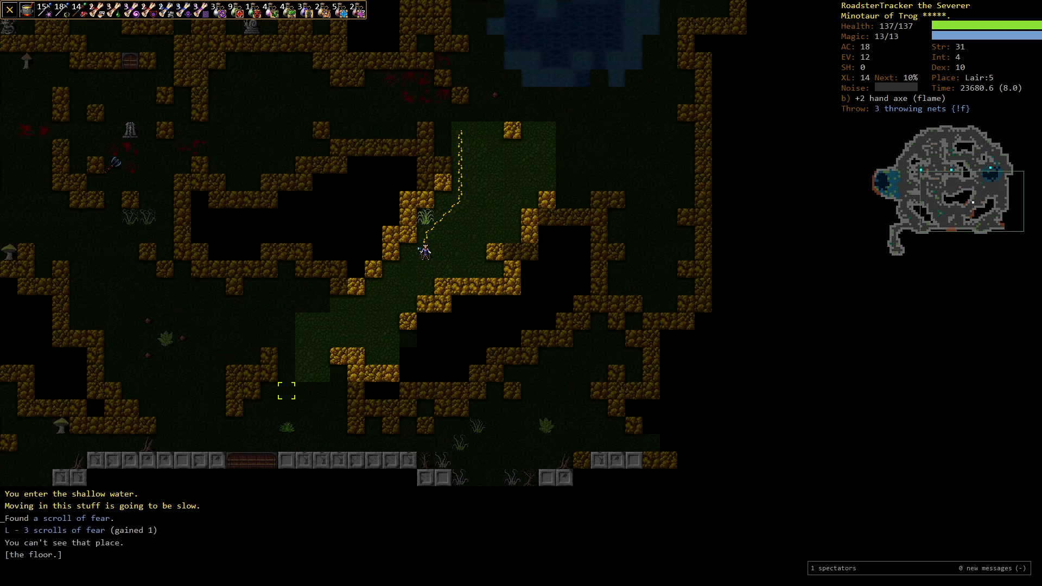
Step: Explore Lair:5's southern caves, collect the scroll of fear and destroy the death yak simulacrum
key(down)
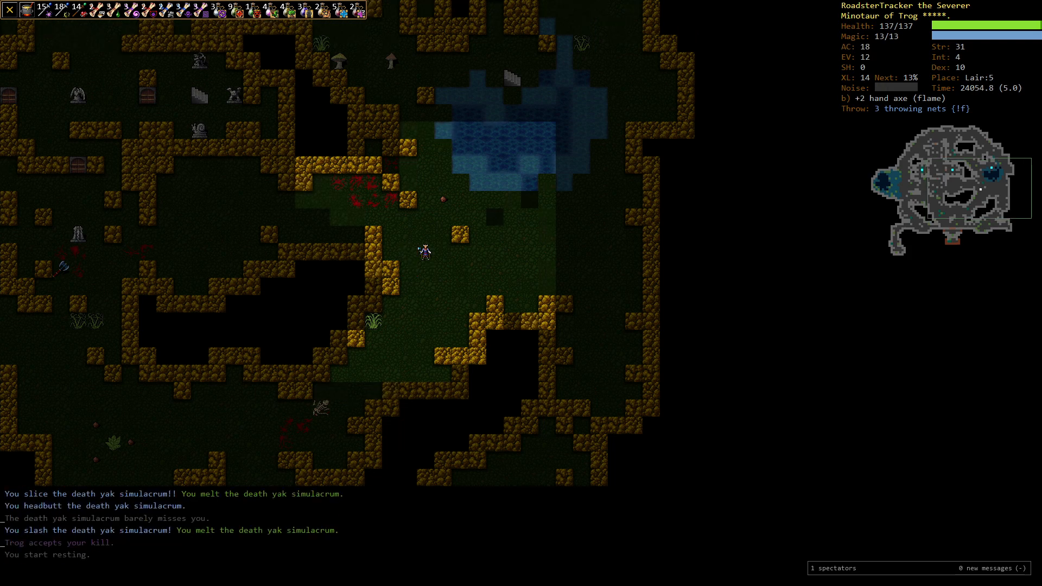
Step: Review the readable scrolls, switch to the quaffable potions list, then return to the map
key(r)
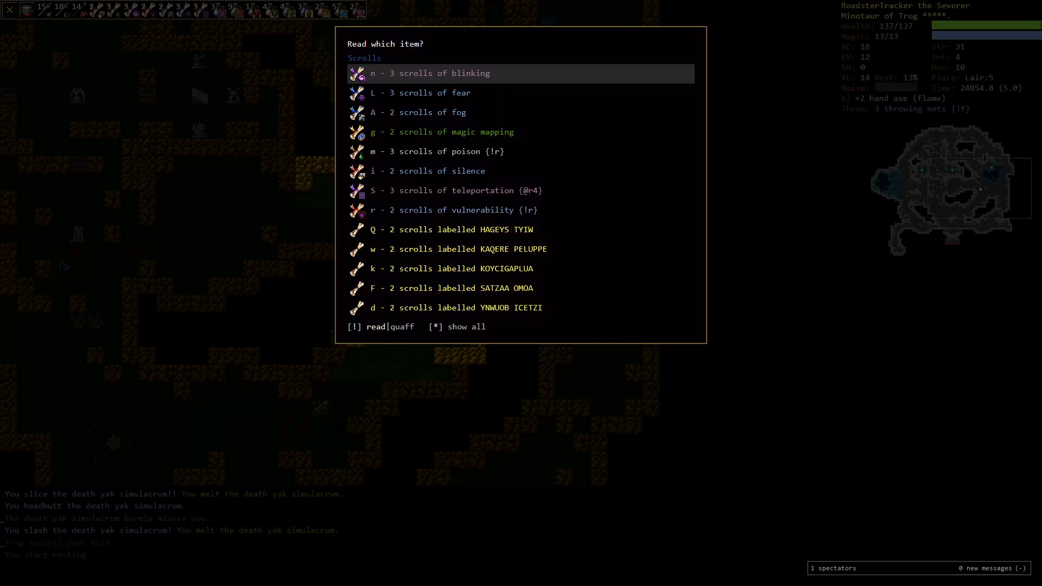
key(q)
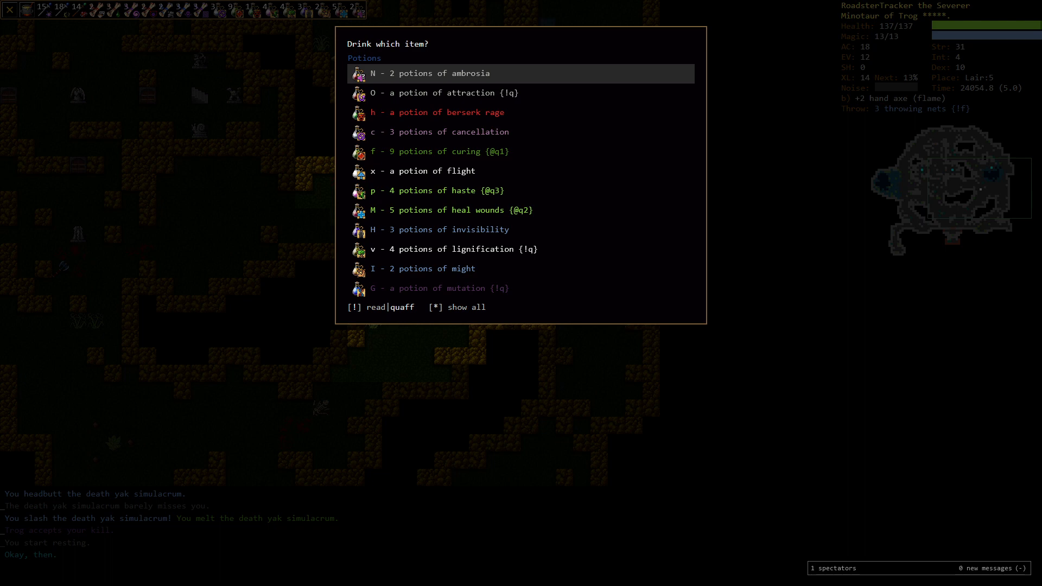
key(Escape)
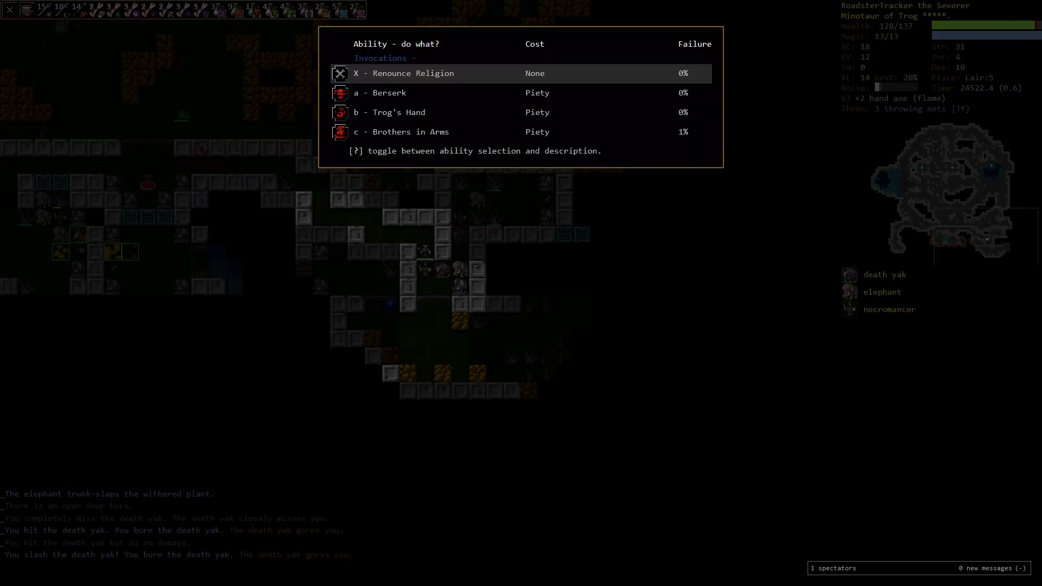
Step: Invoke a Trog power and kill the death yak as its simulacrum and an elephant simulacrum close in
key(Escape)
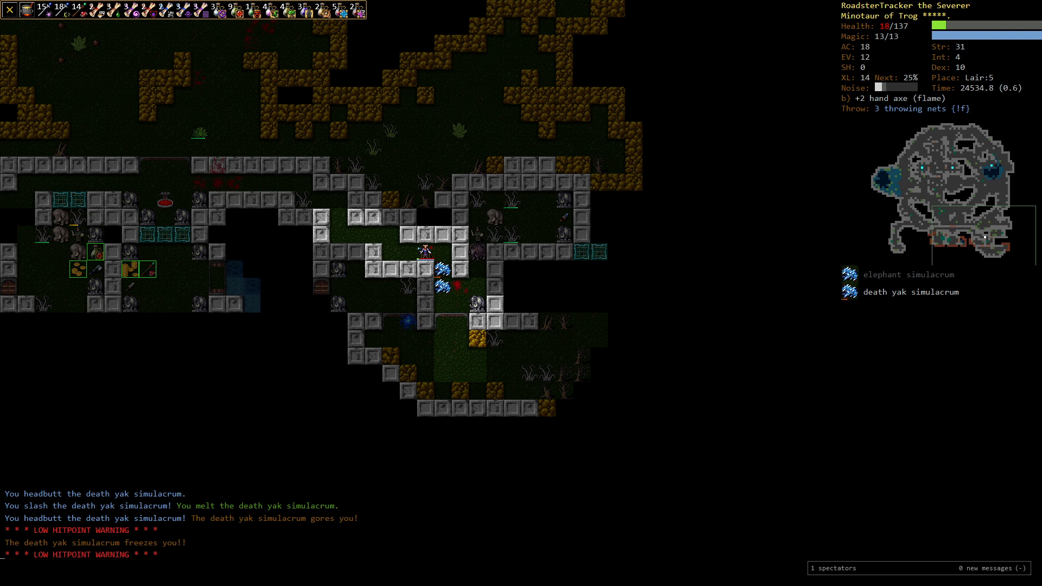
Step: Quaff a healing potion at 16 HP, examine the death yak simulacrum, then destroy the ice simulacra
key(q)
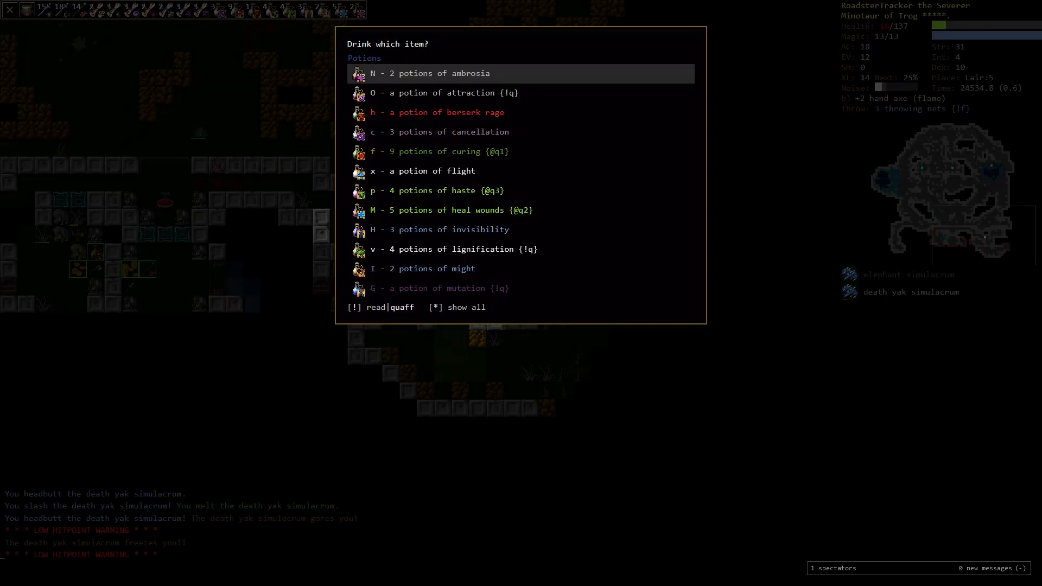
mouse_move(478, 282)
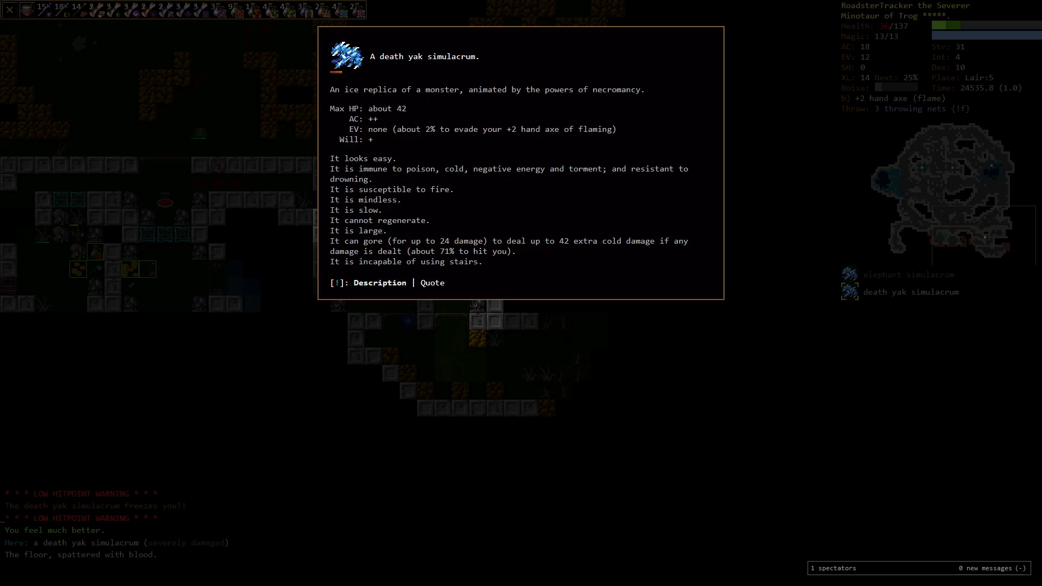
key(Escape)
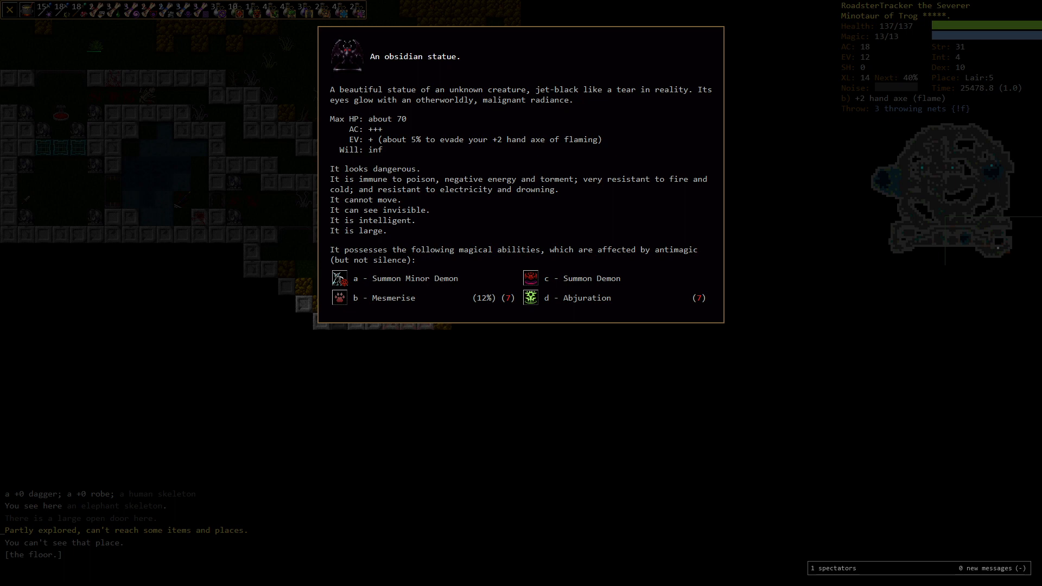
Step: Dismiss the obsidian statue's description and auto-explore until Lair:5 reports done exploring
key(Escape)
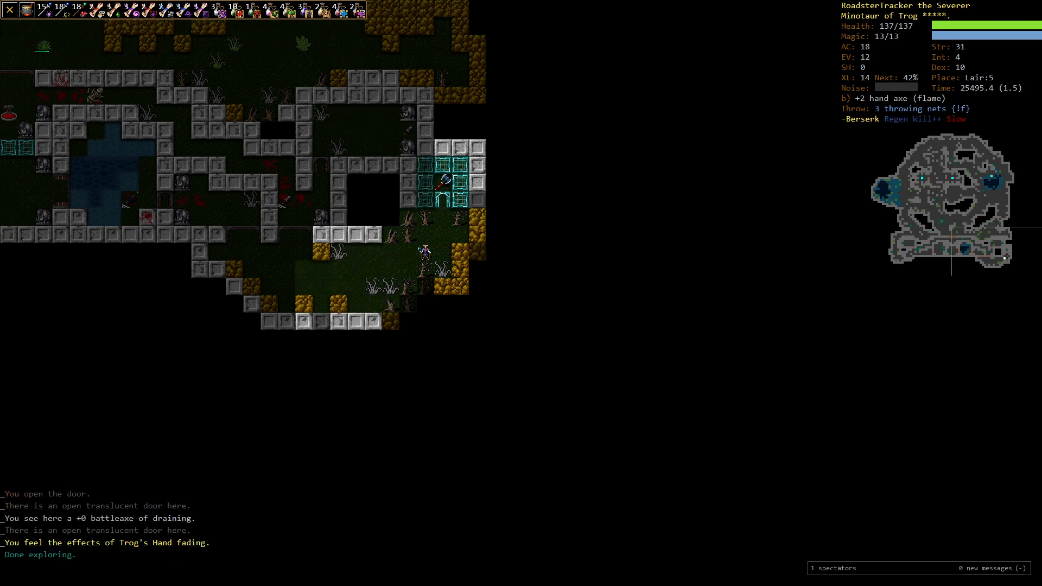
Step: Search the found-items records for 'axe', then for 'armor'
text(ax)
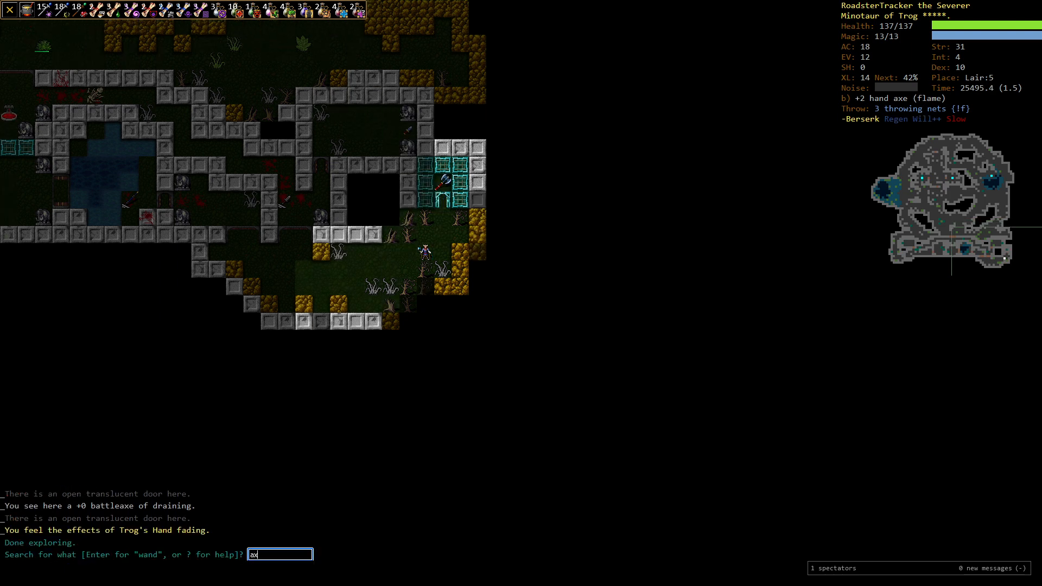
text(e)
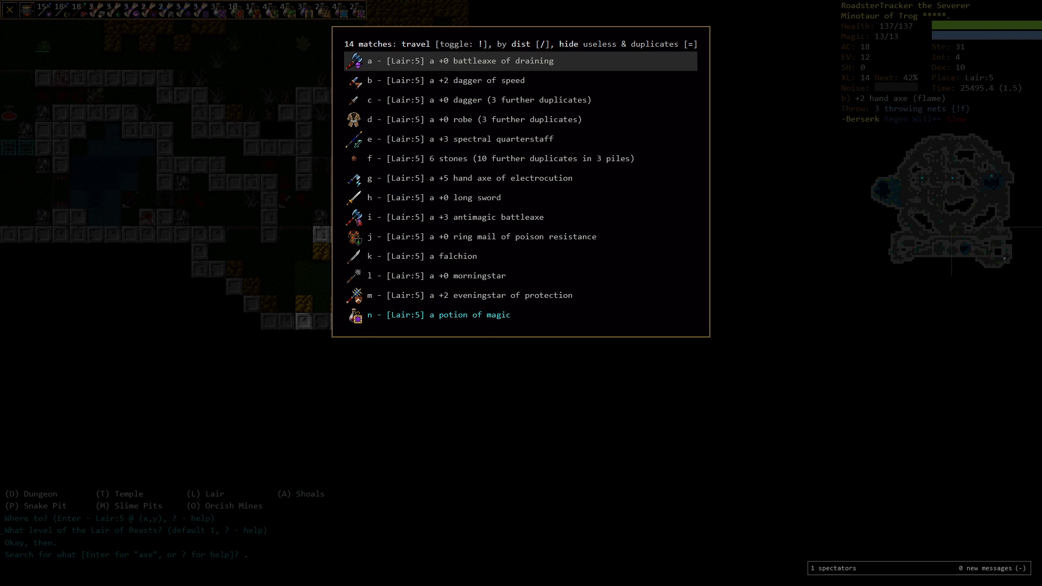
text(a)
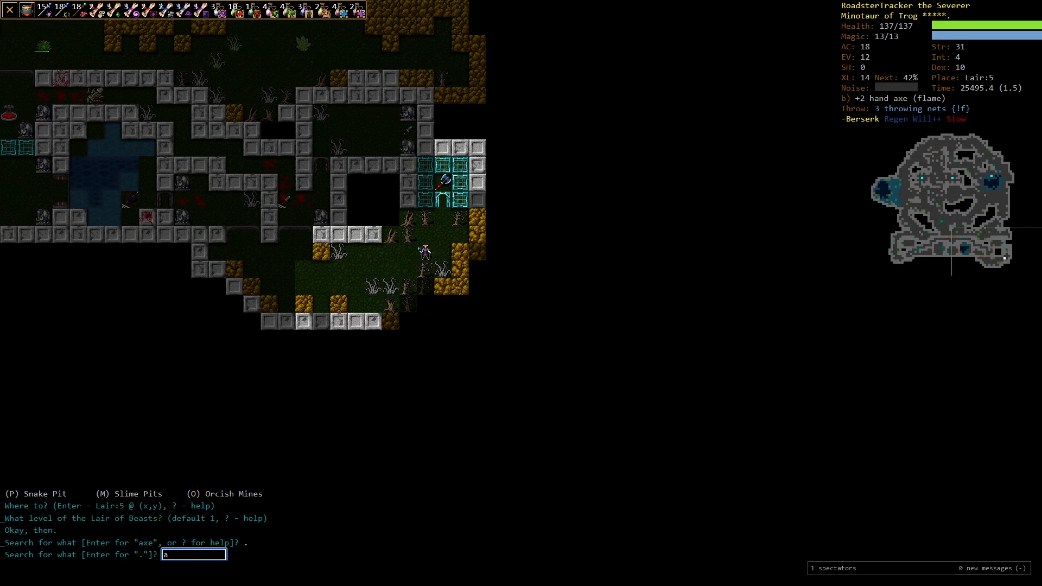
text(rmor)
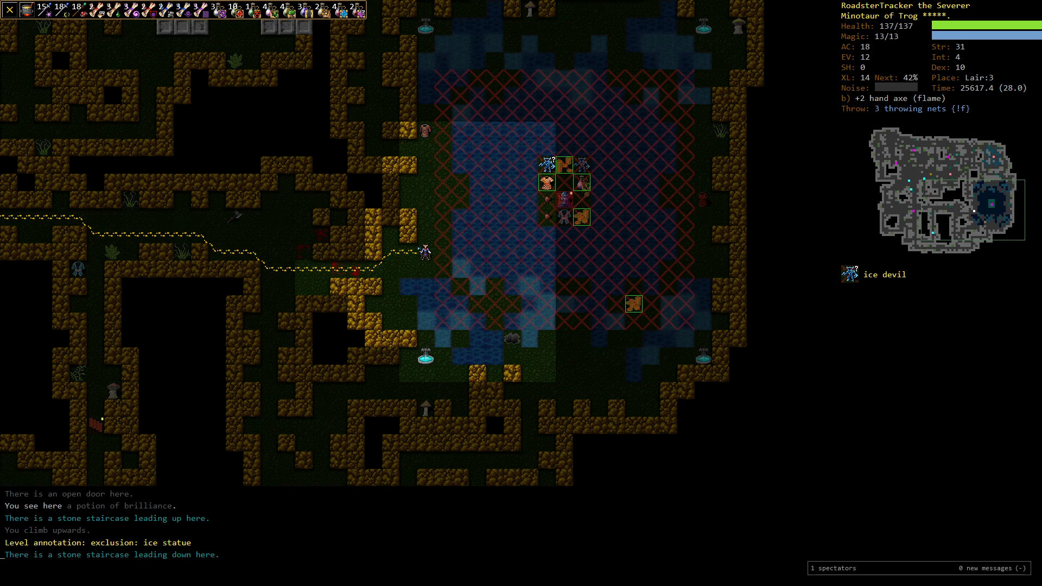
Step: Check inventory, then fight the ice beasts on the Lair:3 ice island
key(i)
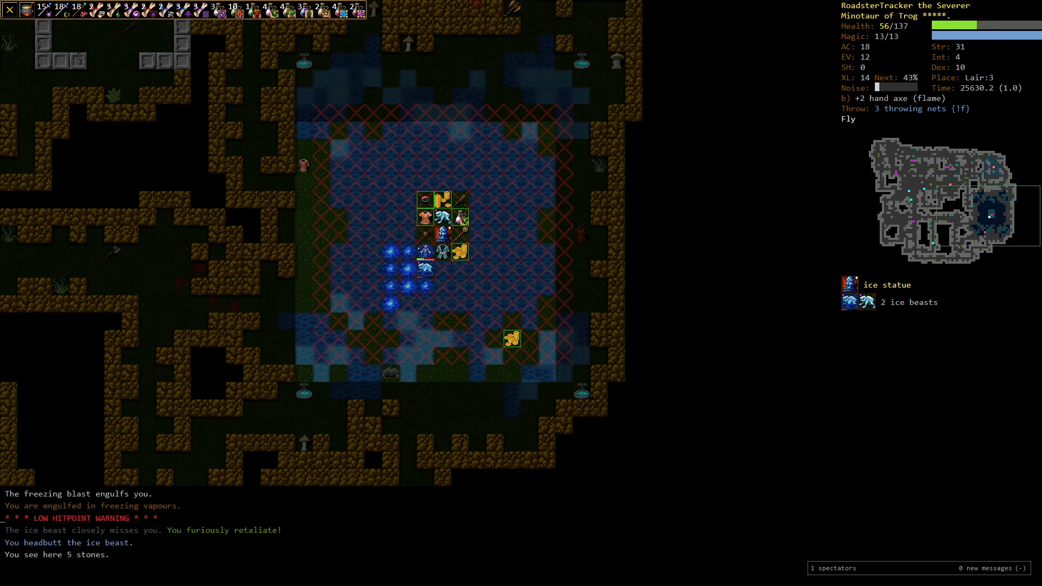
key(a)
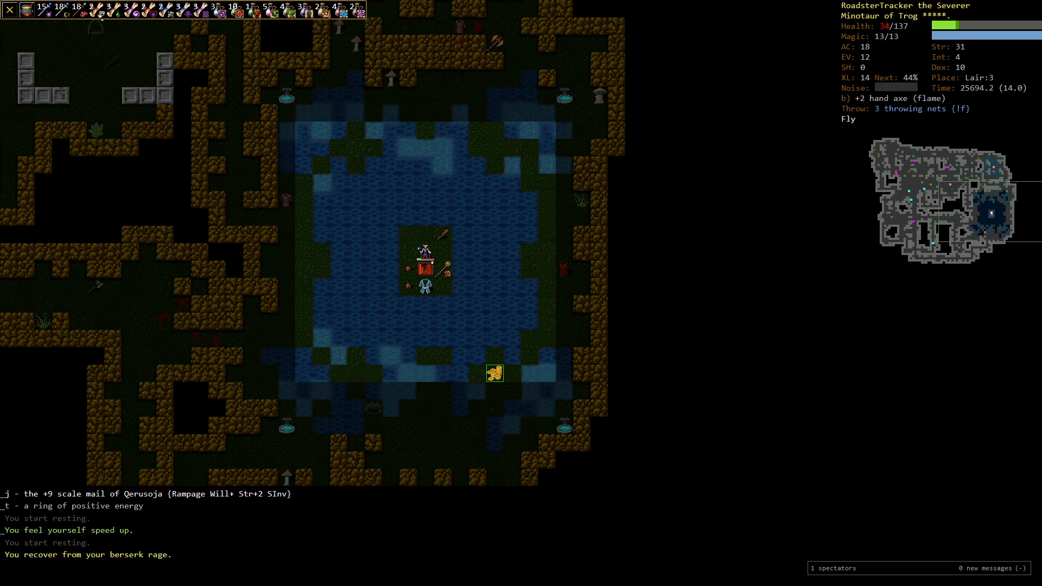
Step: Wear the newly collected +9 scale mail of Qerusoja
key(i)
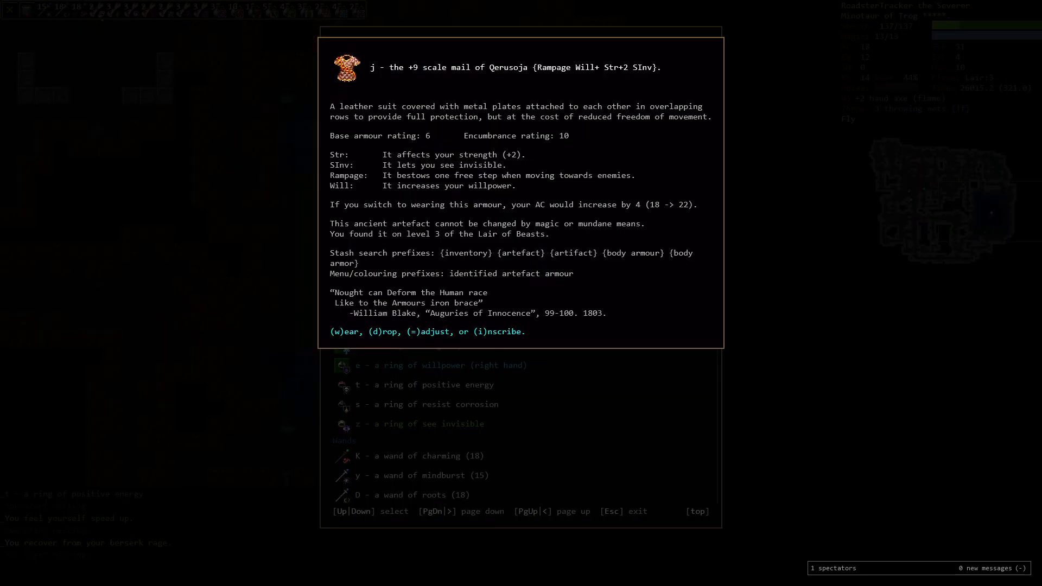
key(w)
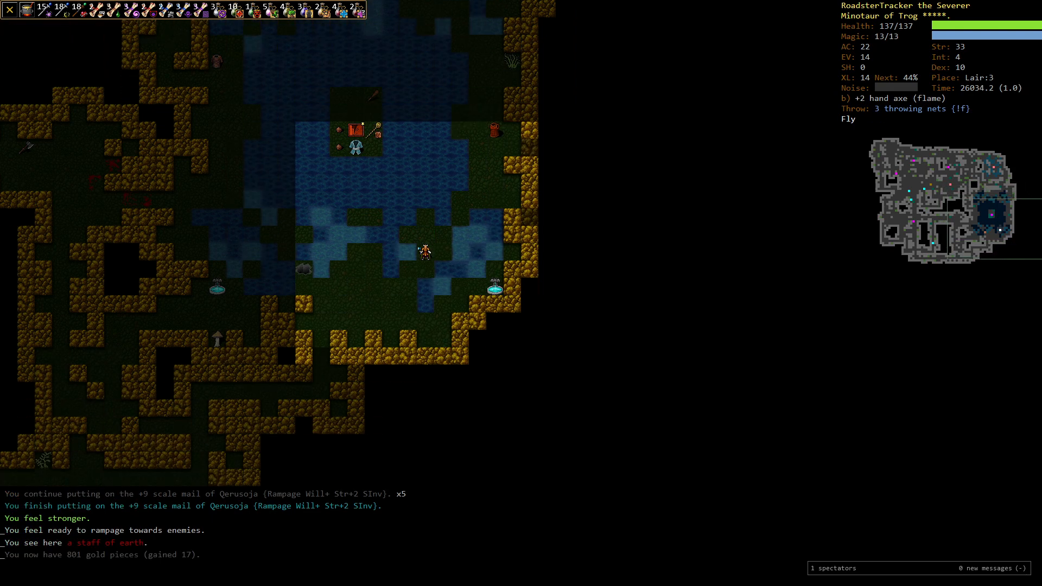
Step: Drop the old +2 chain mail of willpower and review the inventory
key(d)
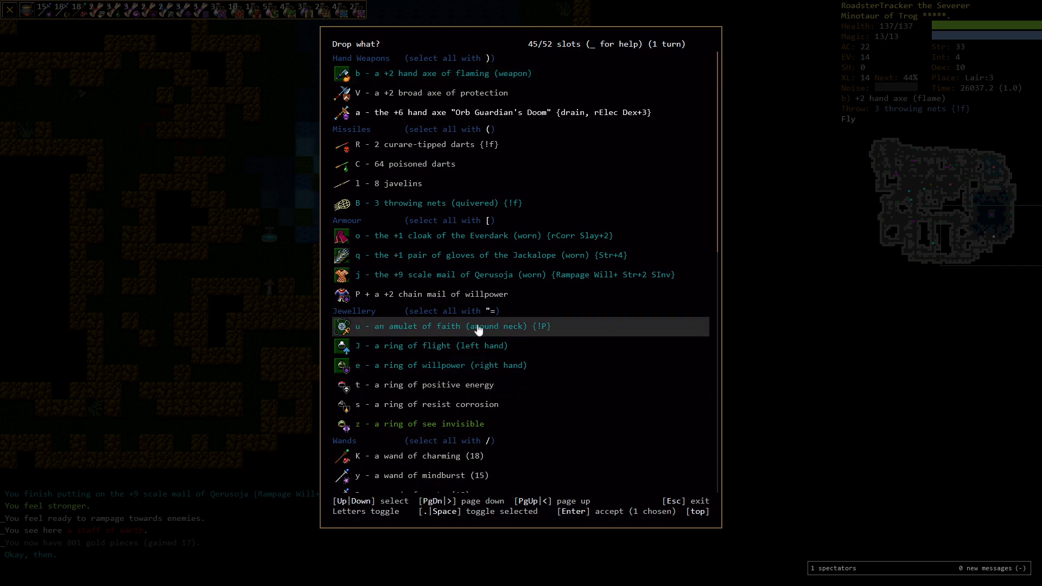
mouse_move(484, 425)
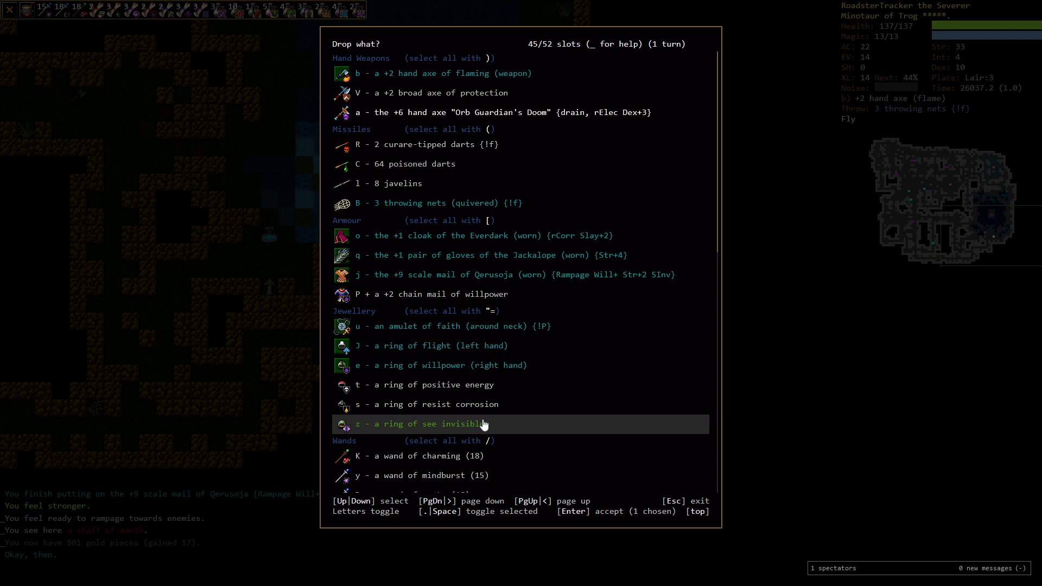
scroll(down, 3)
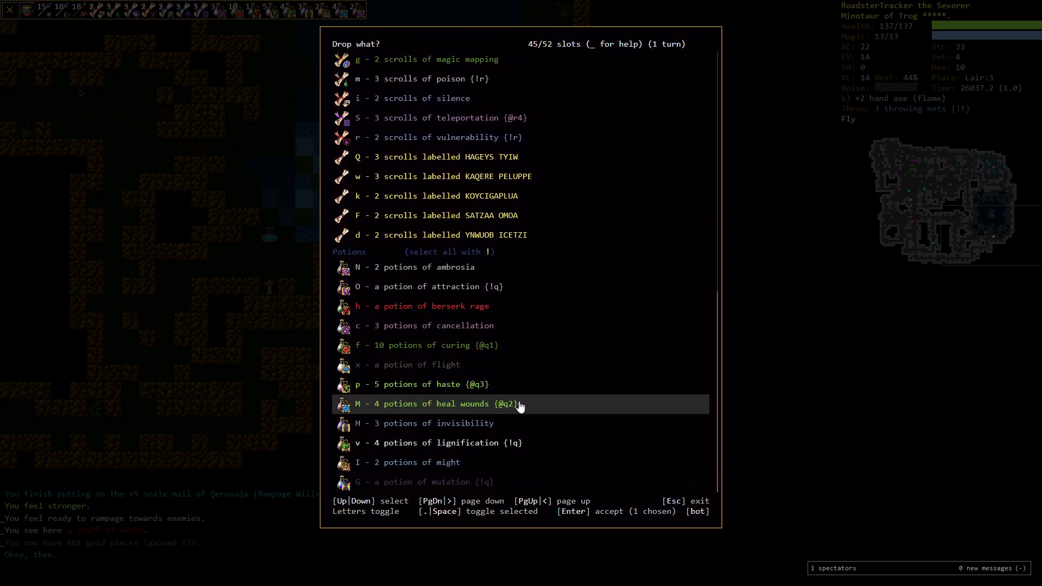
key(Enter)
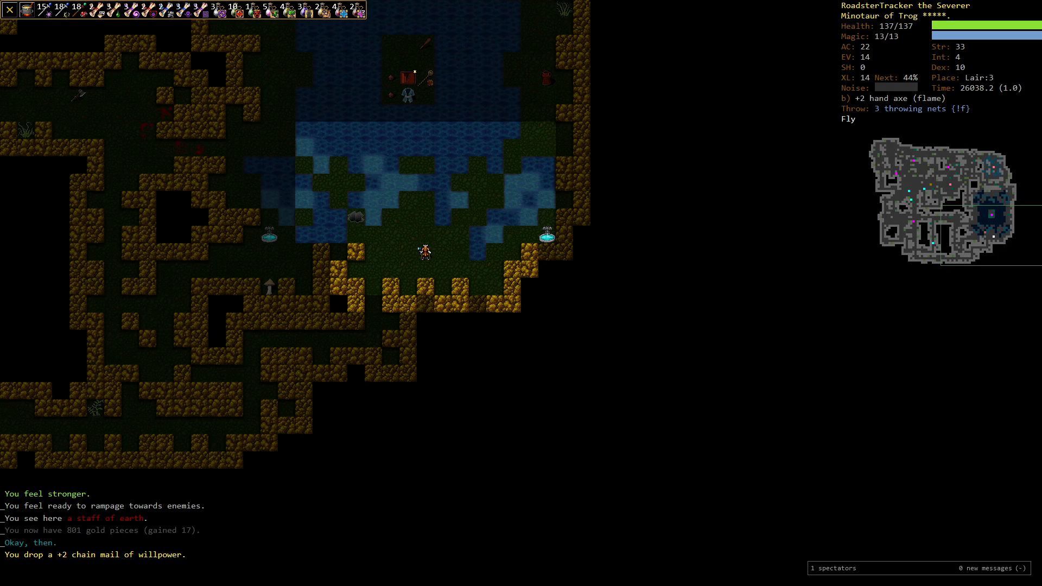
key(i)
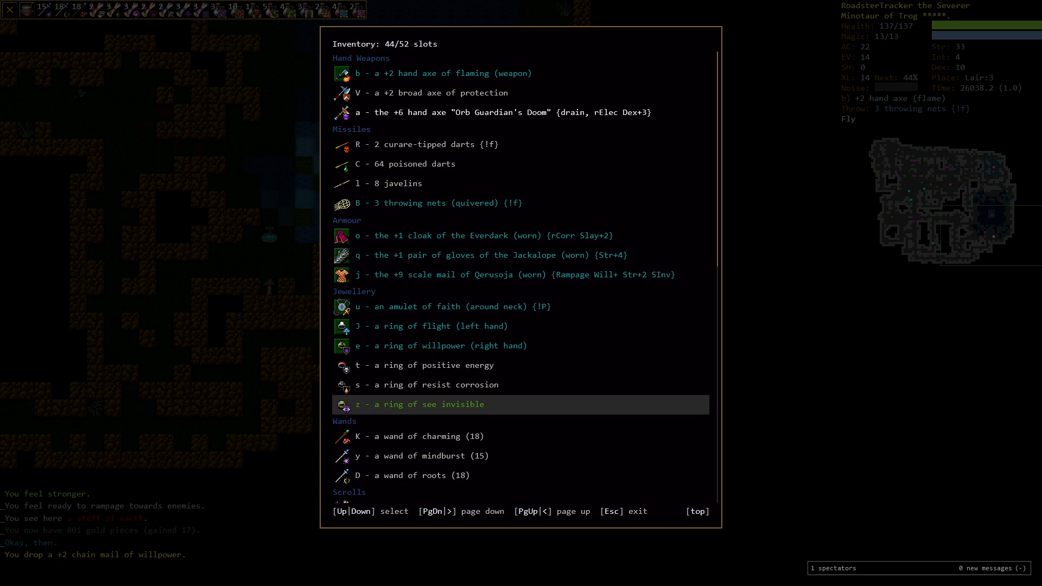